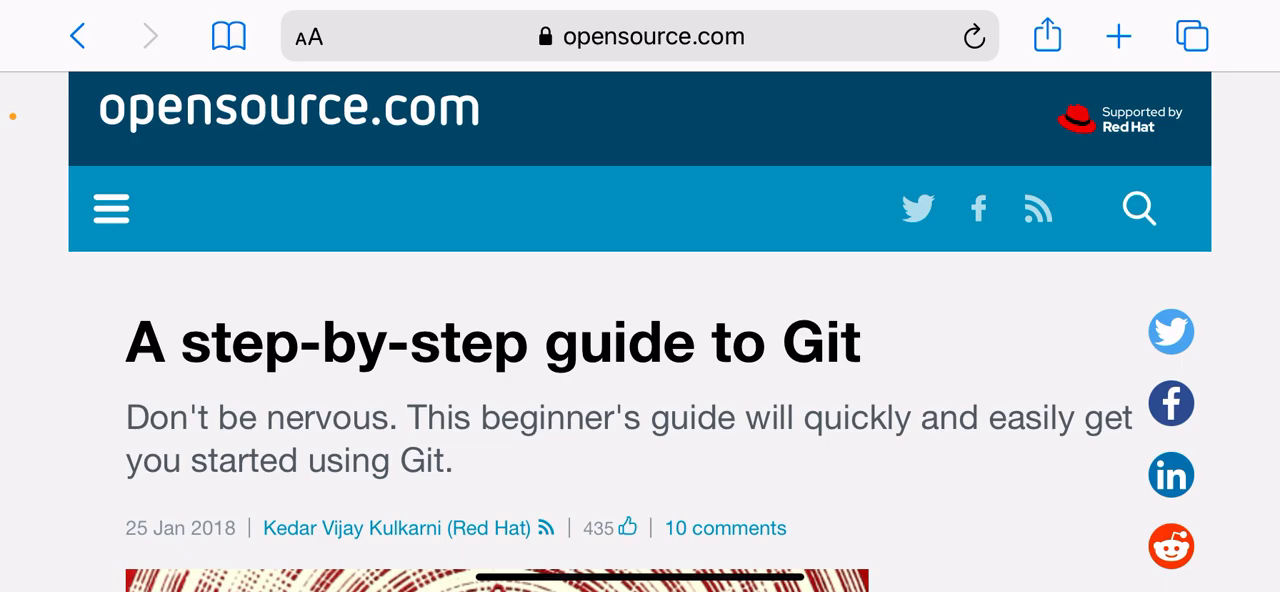
pyautogui.scroll(-3)
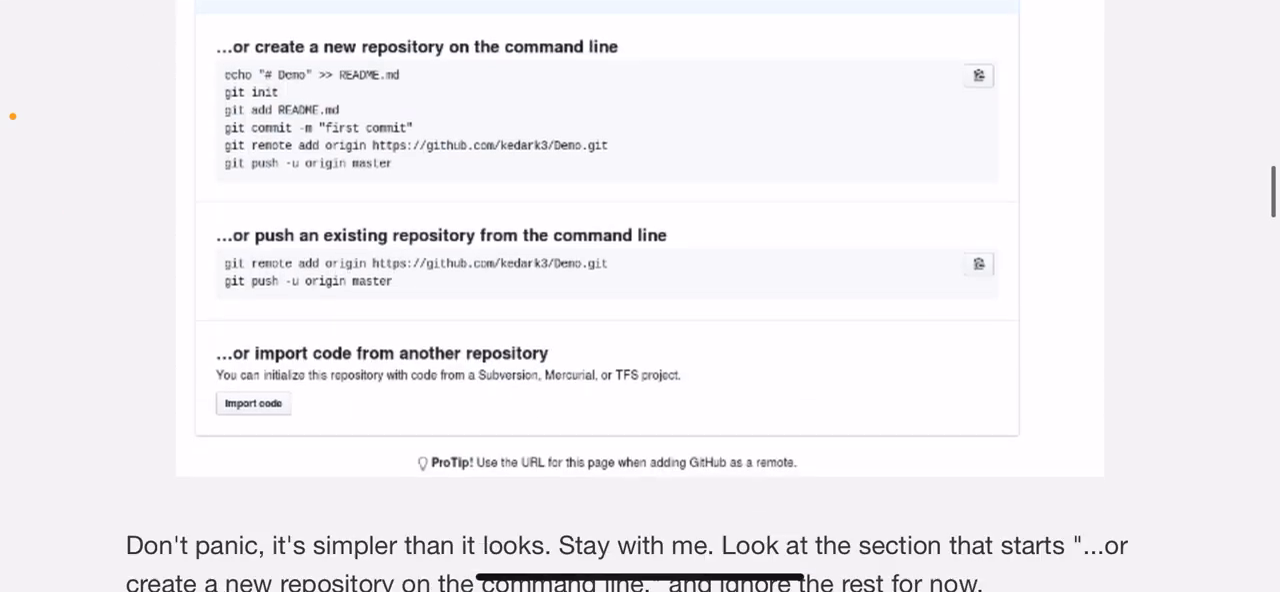
pyautogui.scroll(-3)
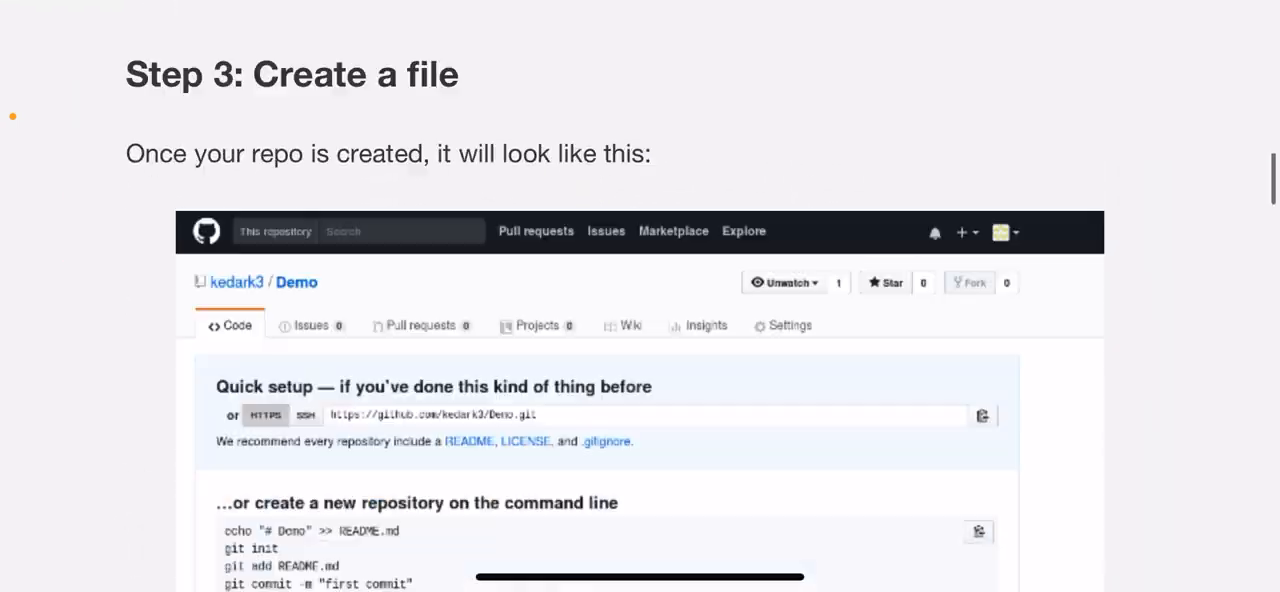
pyautogui.scroll(-3)
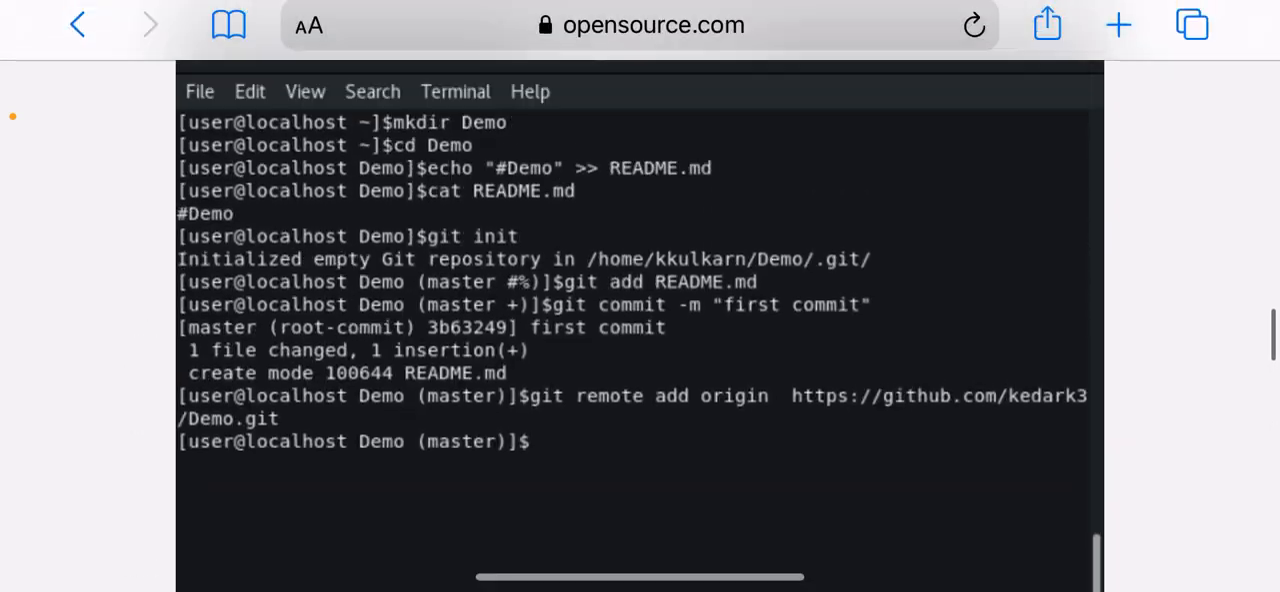
pyautogui.scroll(3)
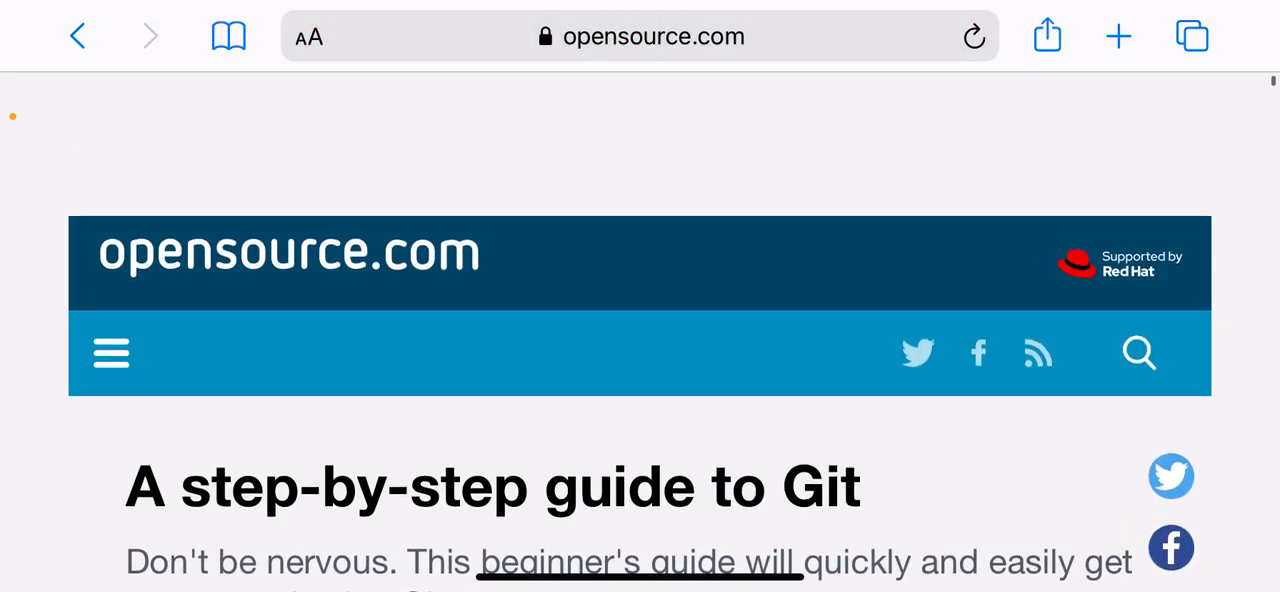
pyautogui.scroll(-3)
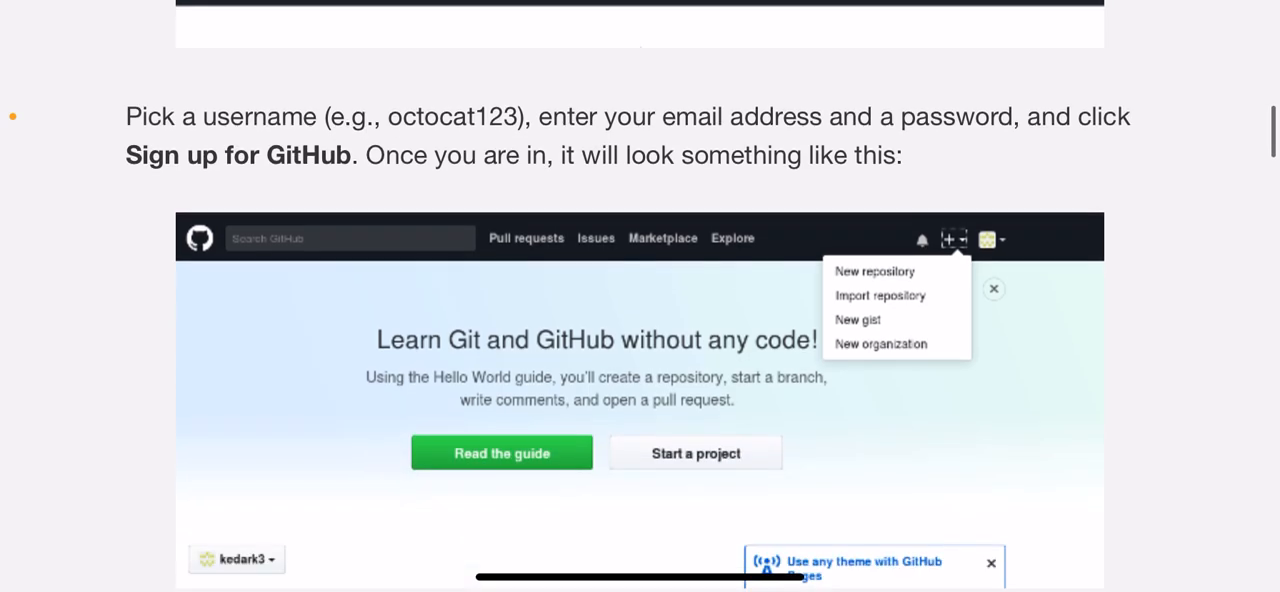
pyautogui.scroll(-3)
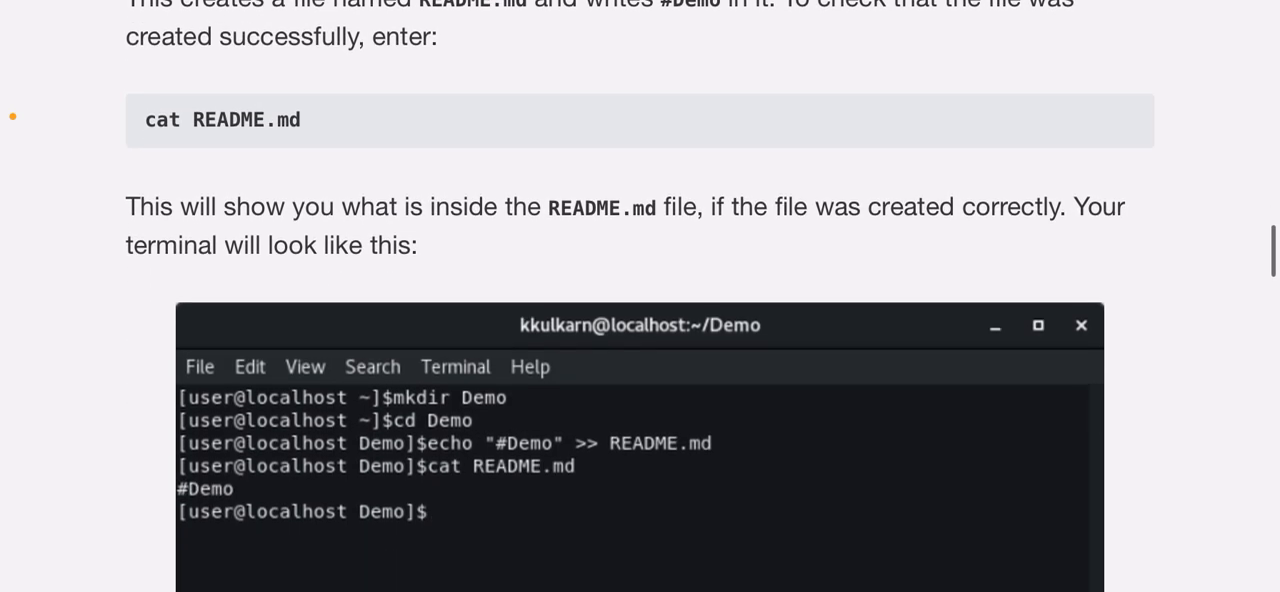
pyautogui.scroll(-3)
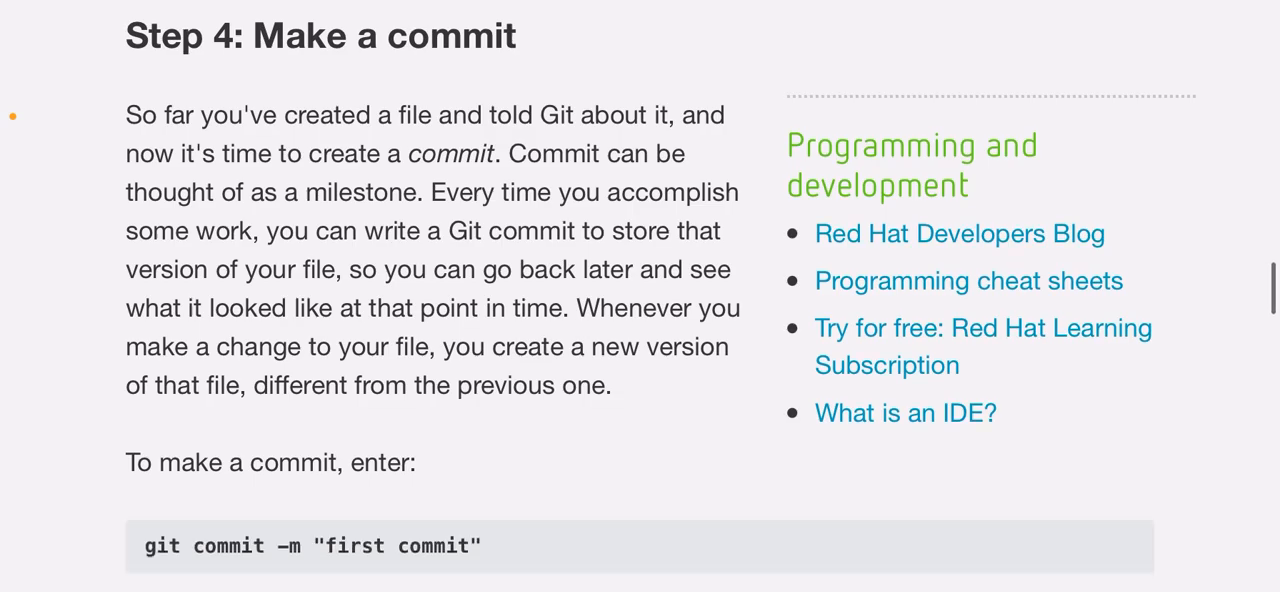
pyautogui.scroll(-3)
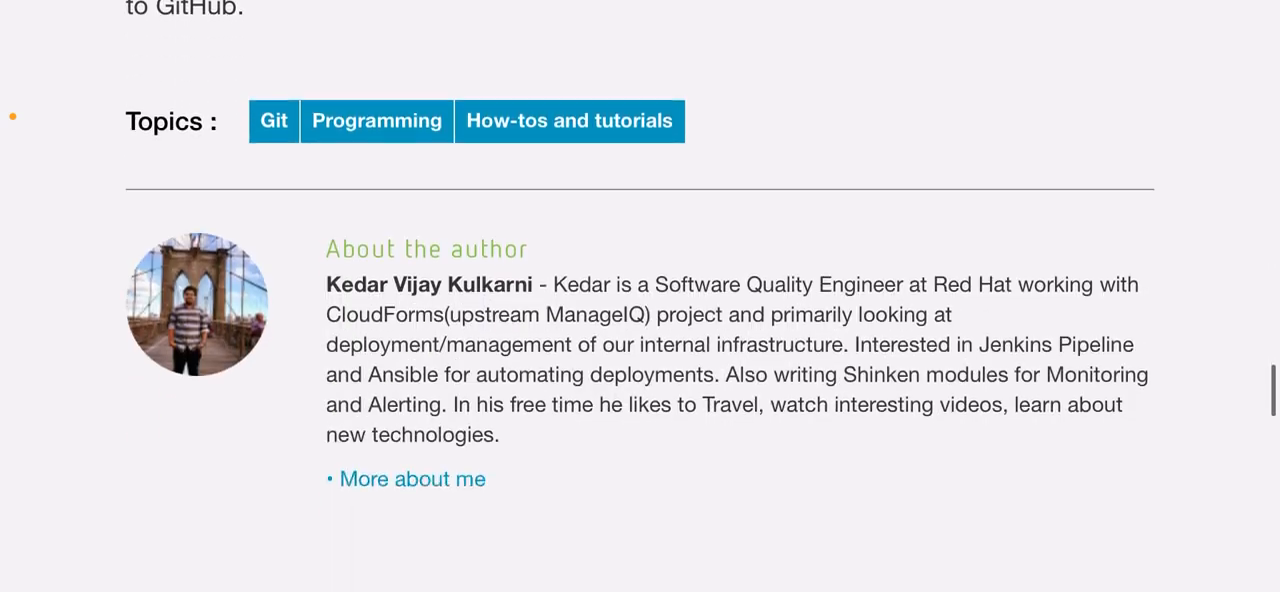
pyautogui.scroll(-3)
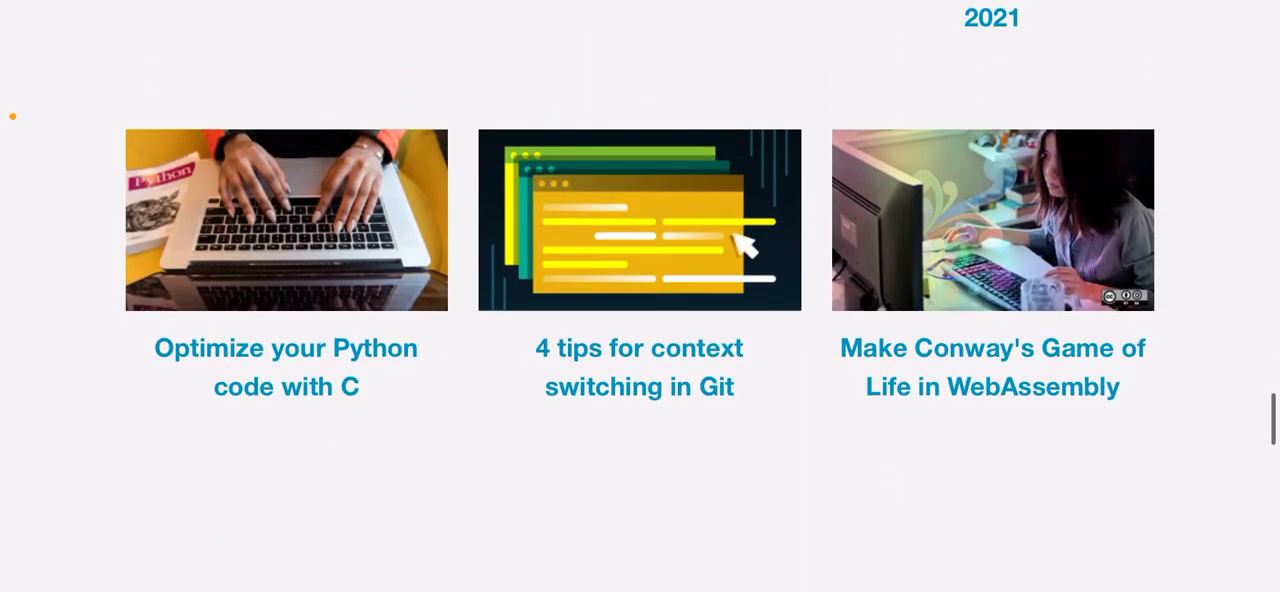
pyautogui.scroll(3)
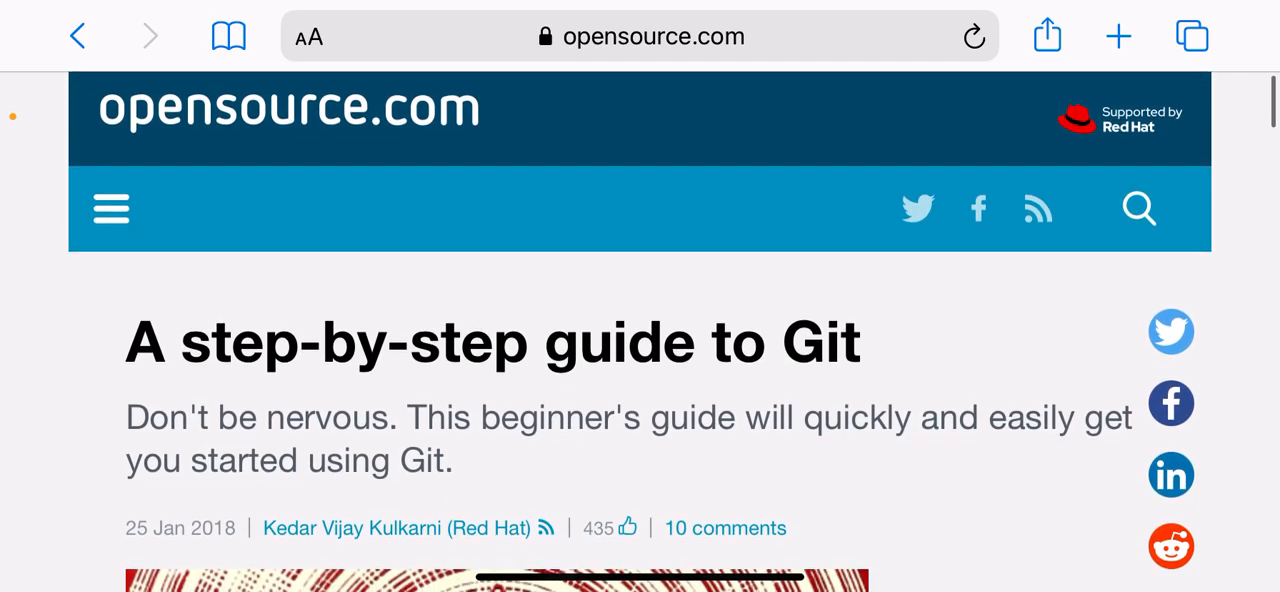
pyautogui.scroll(-3)
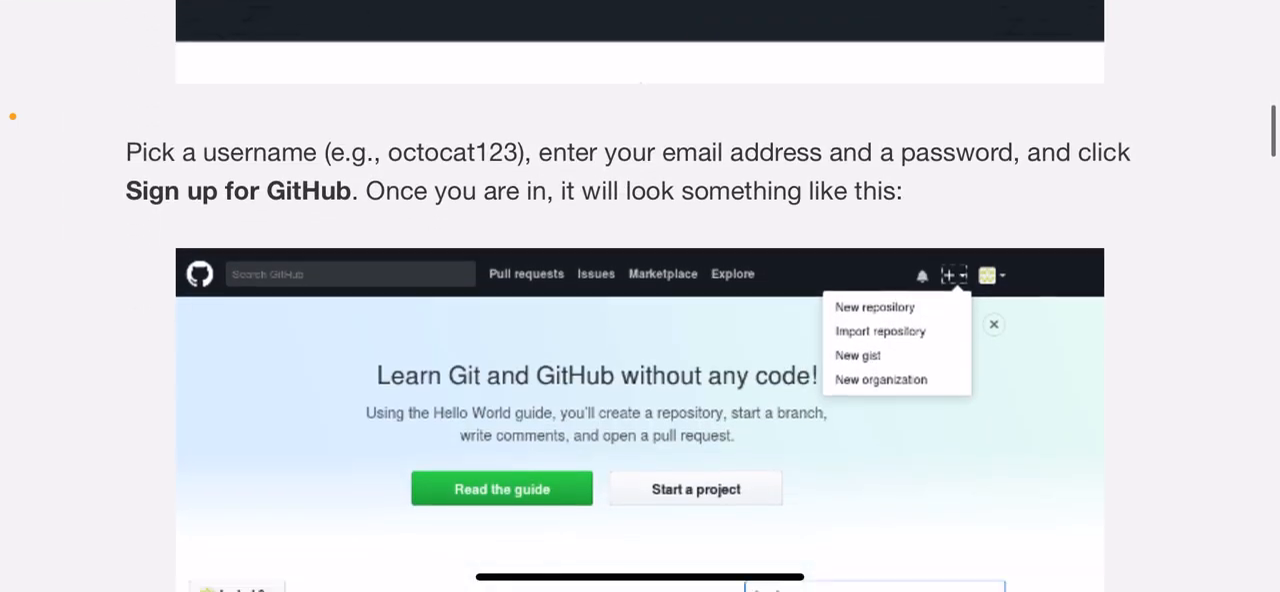
pyautogui.scroll(-3)
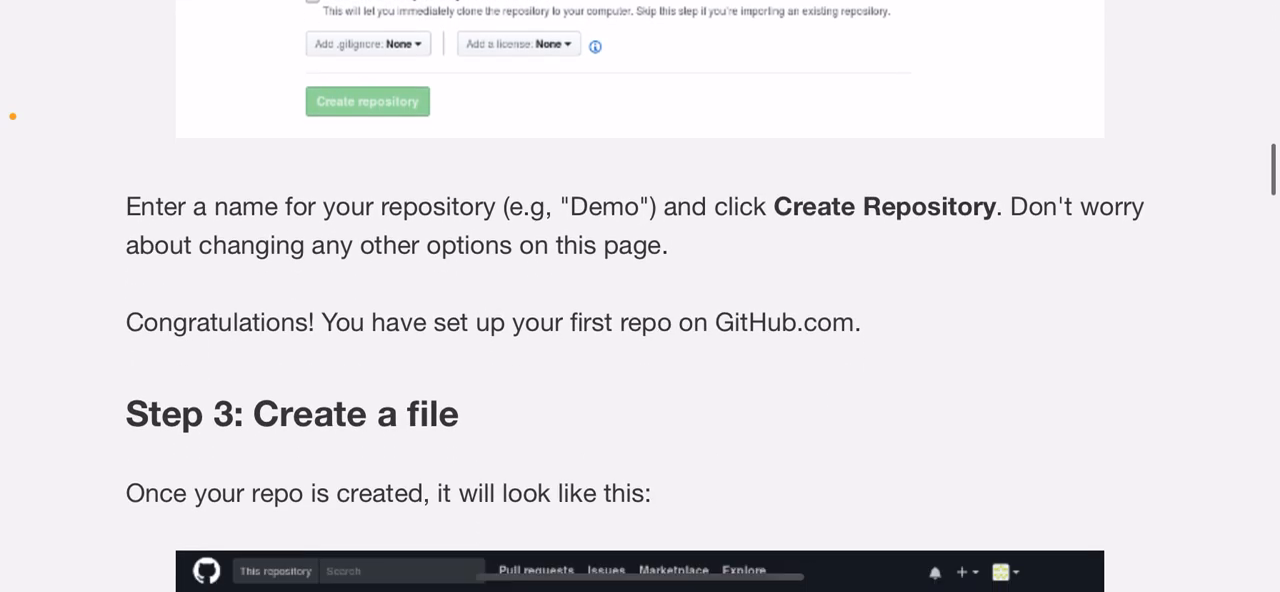
pyautogui.scroll(-3)
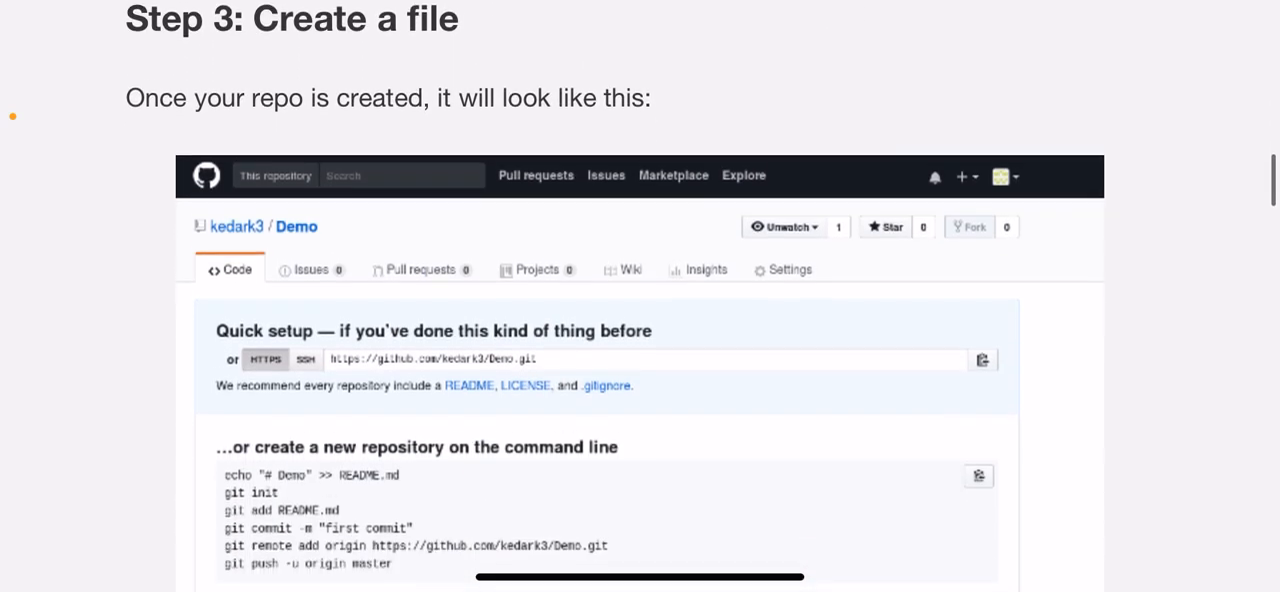
pyautogui.scroll(-3)
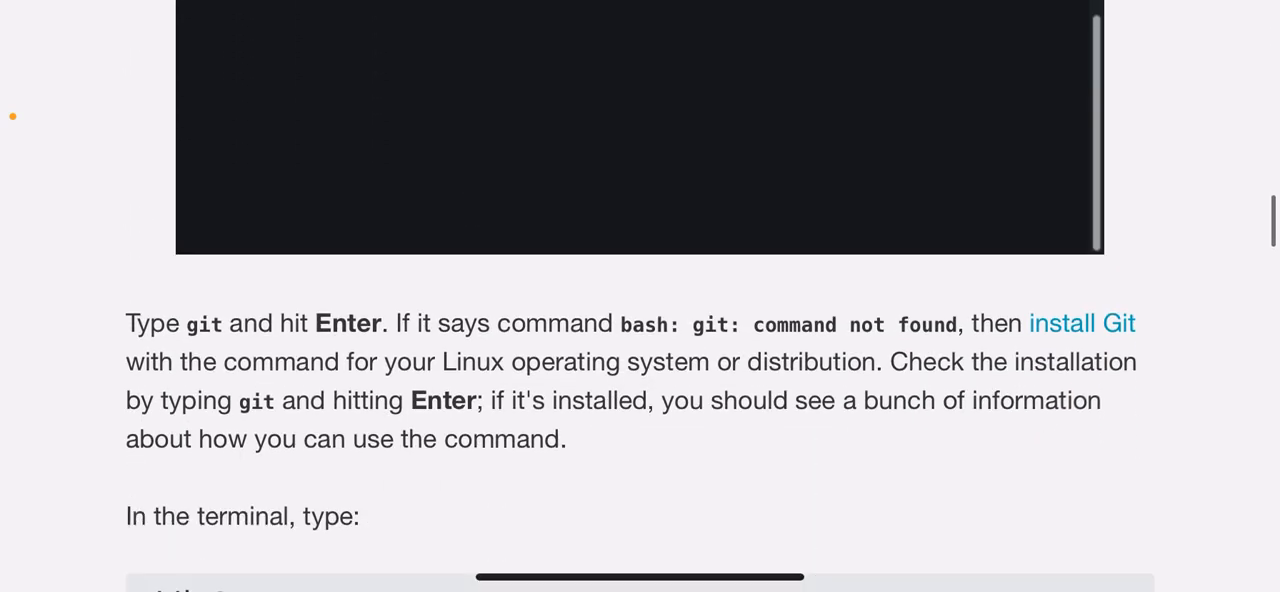
pyautogui.scroll(-3)
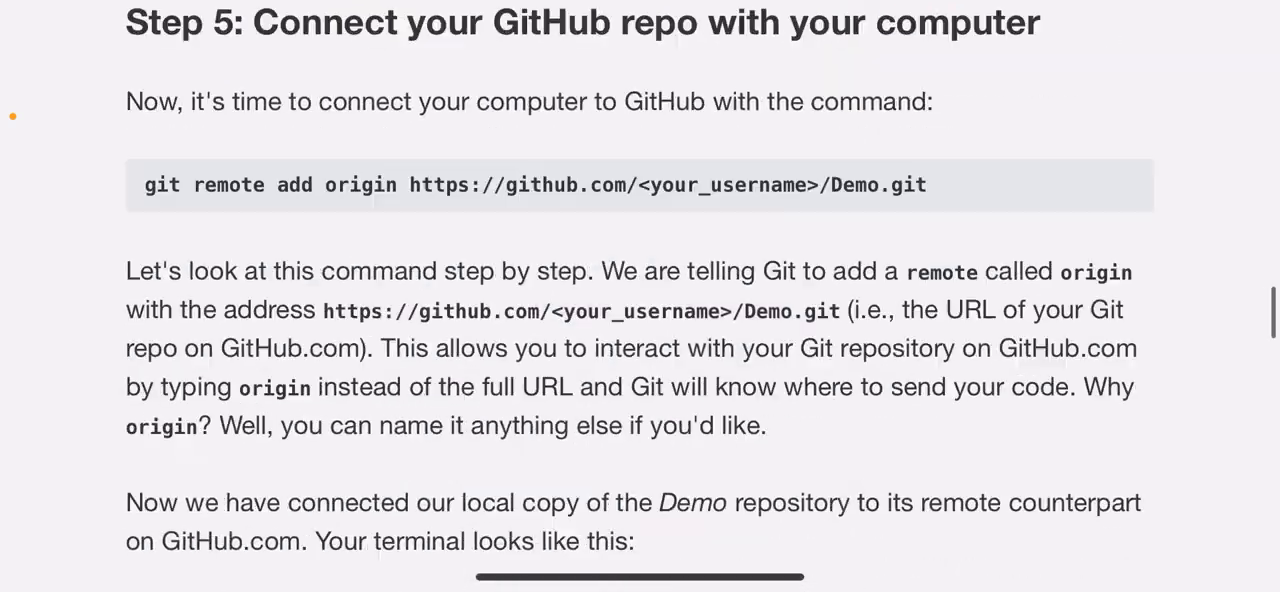
pyautogui.scroll(-3)
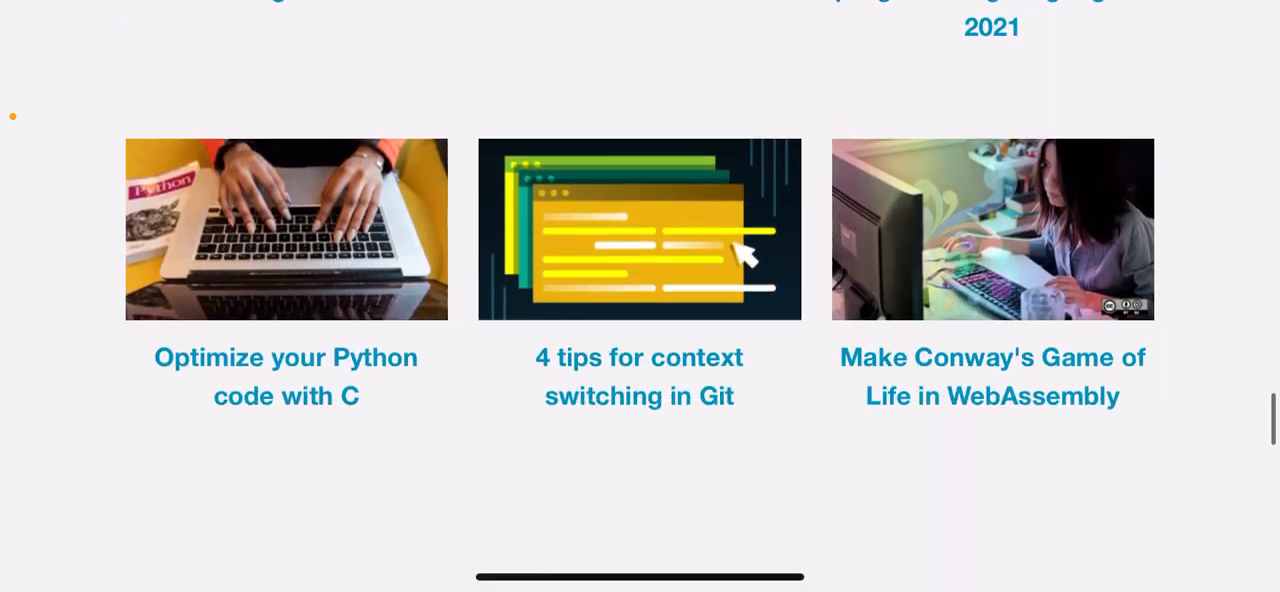
pyautogui.scroll(-3)
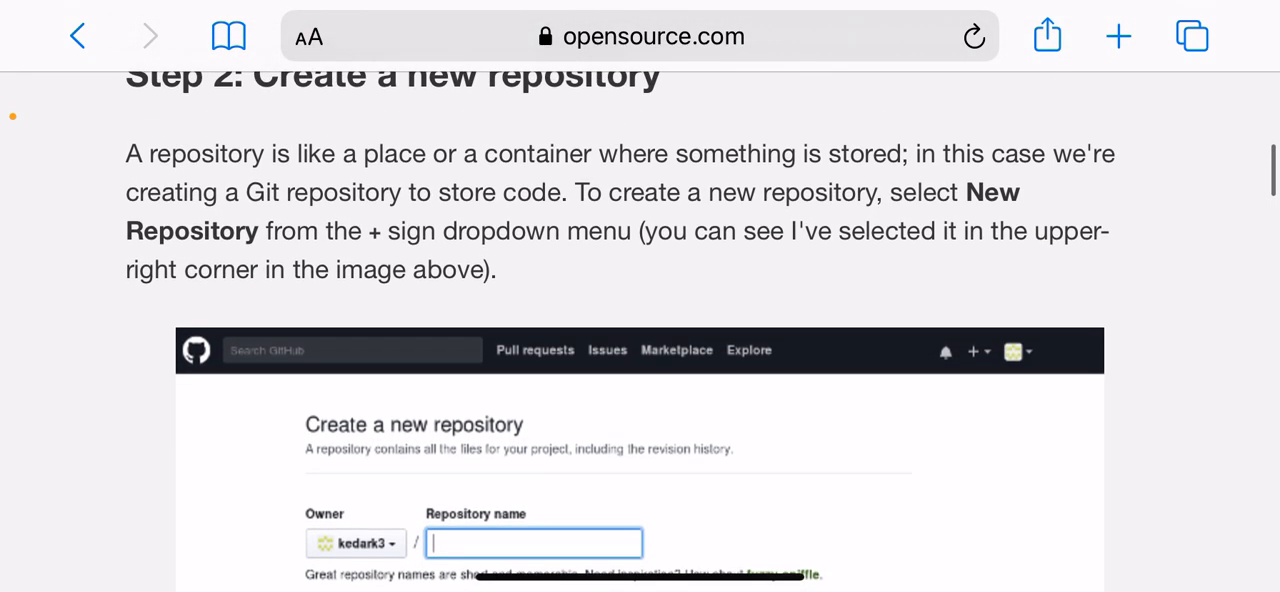
pyautogui.scroll(-3)
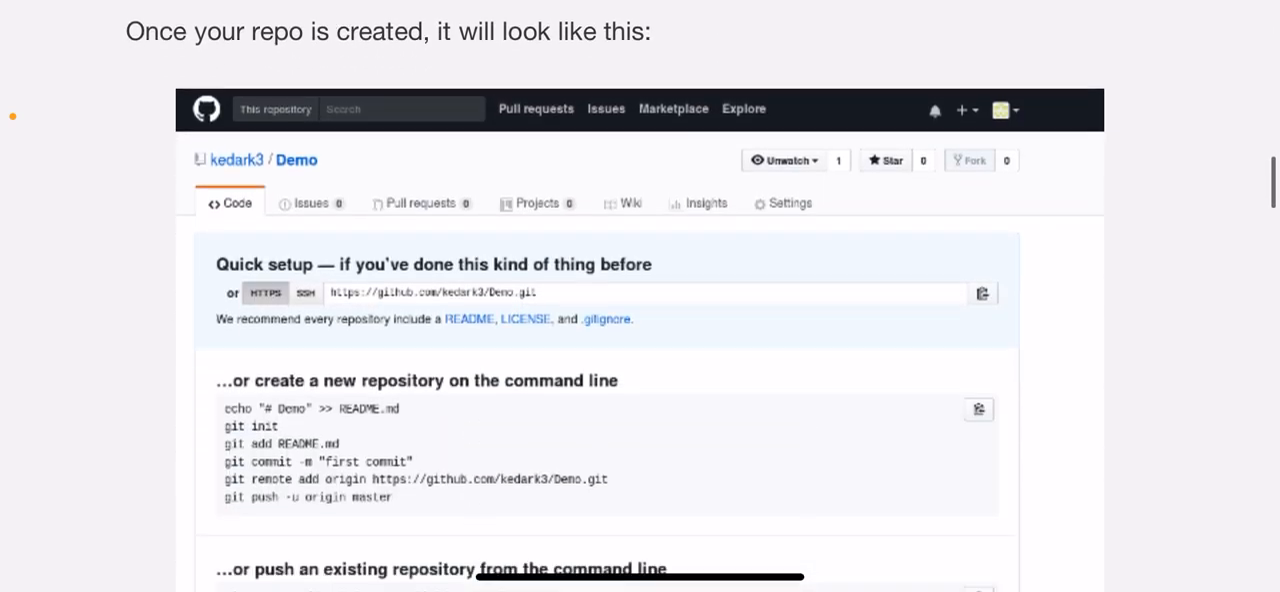
pyautogui.scroll(-3)
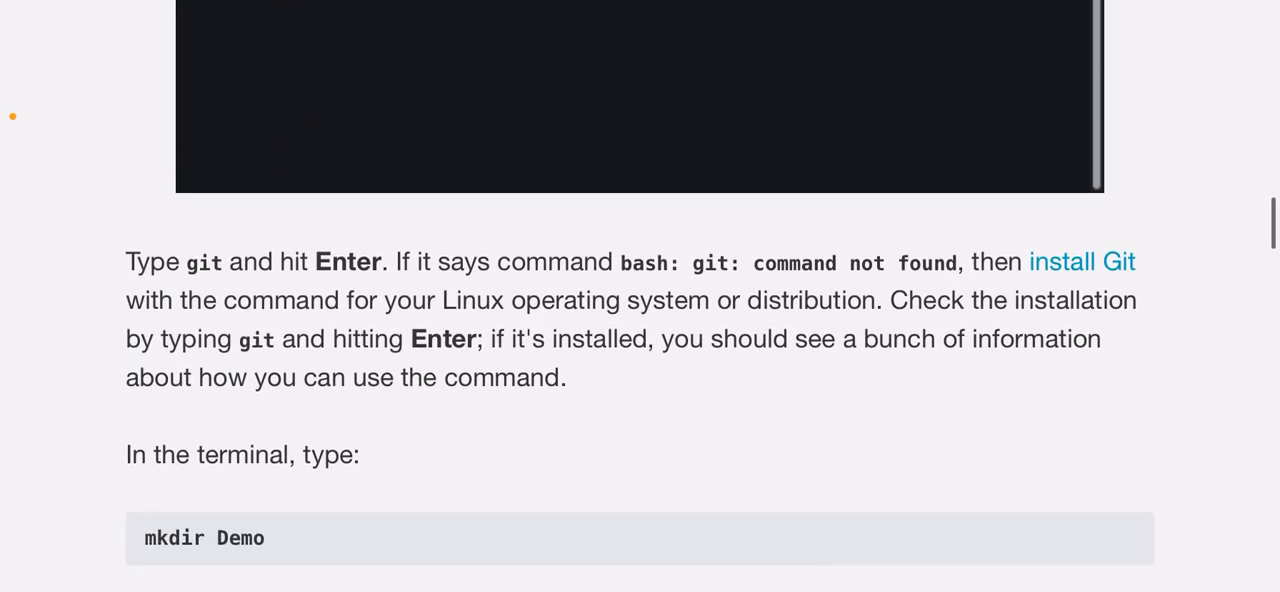
pyautogui.scroll(-3)
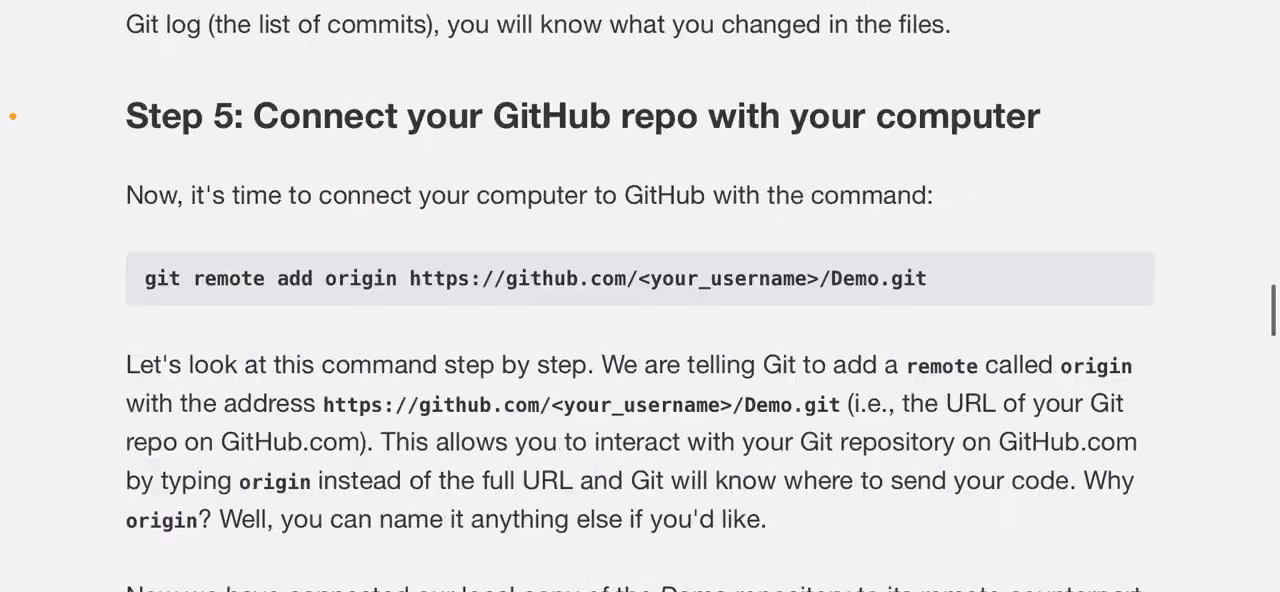
pyautogui.scroll(-3)
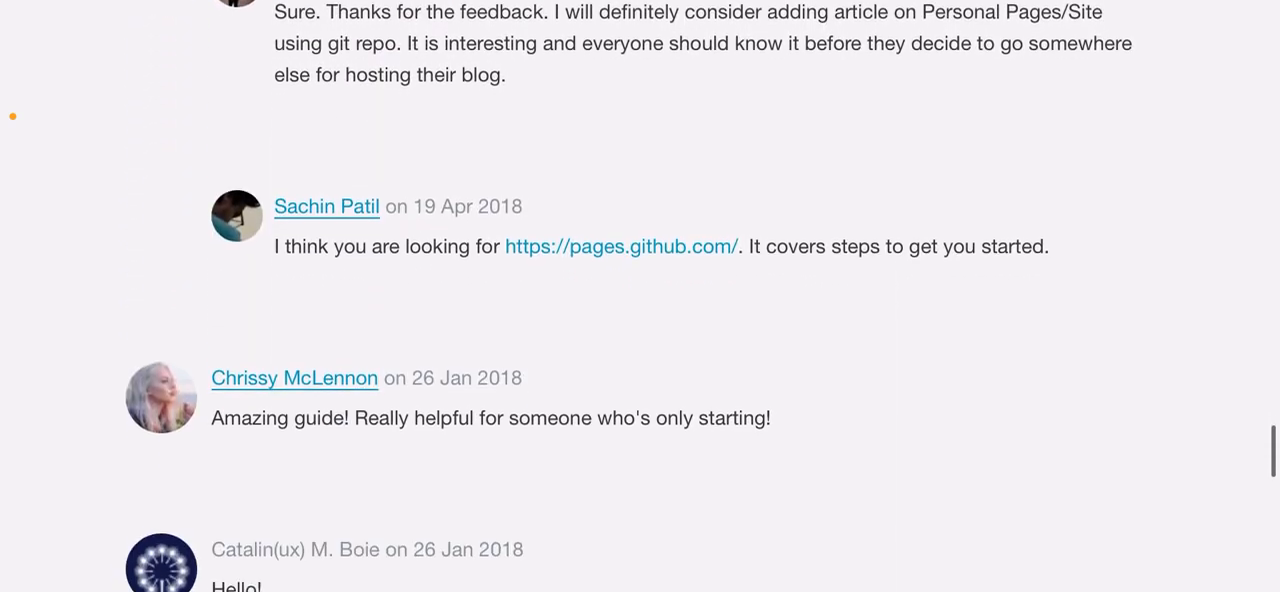
pyautogui.scroll(-3)
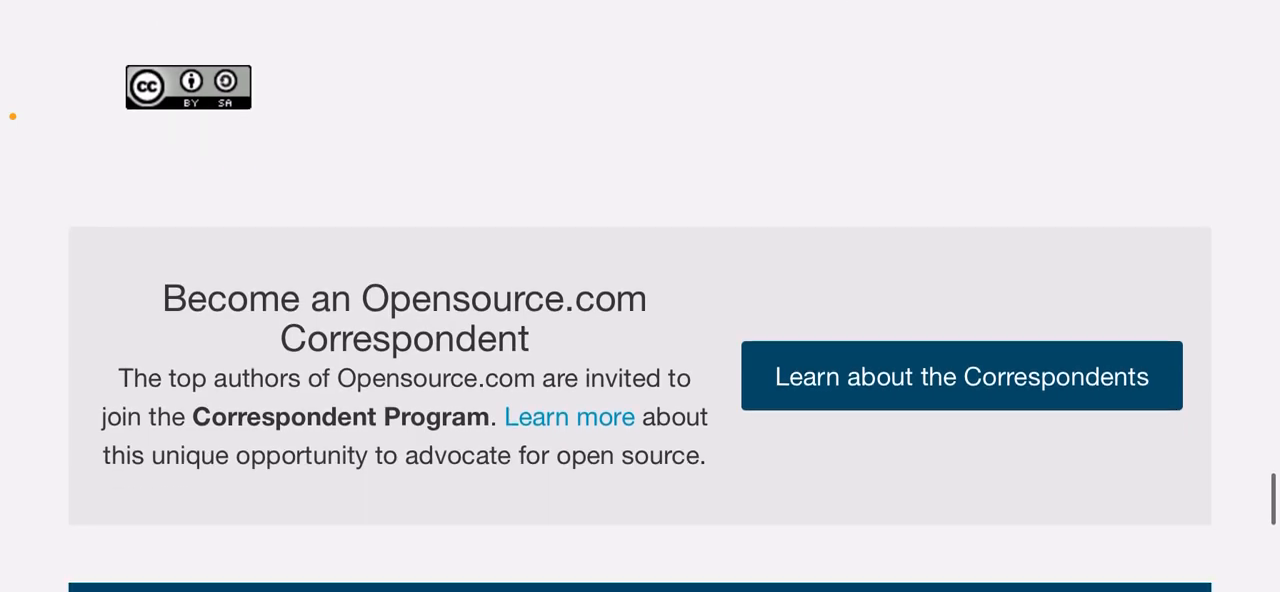
pyautogui.scroll(3)
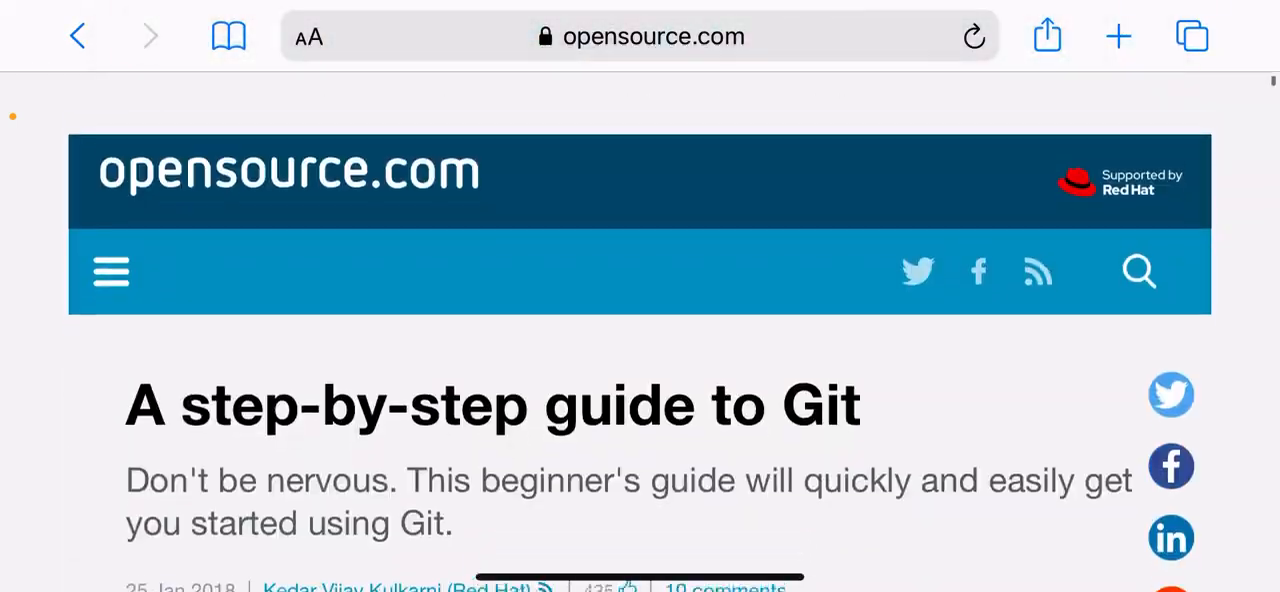
pyautogui.scroll(-3)
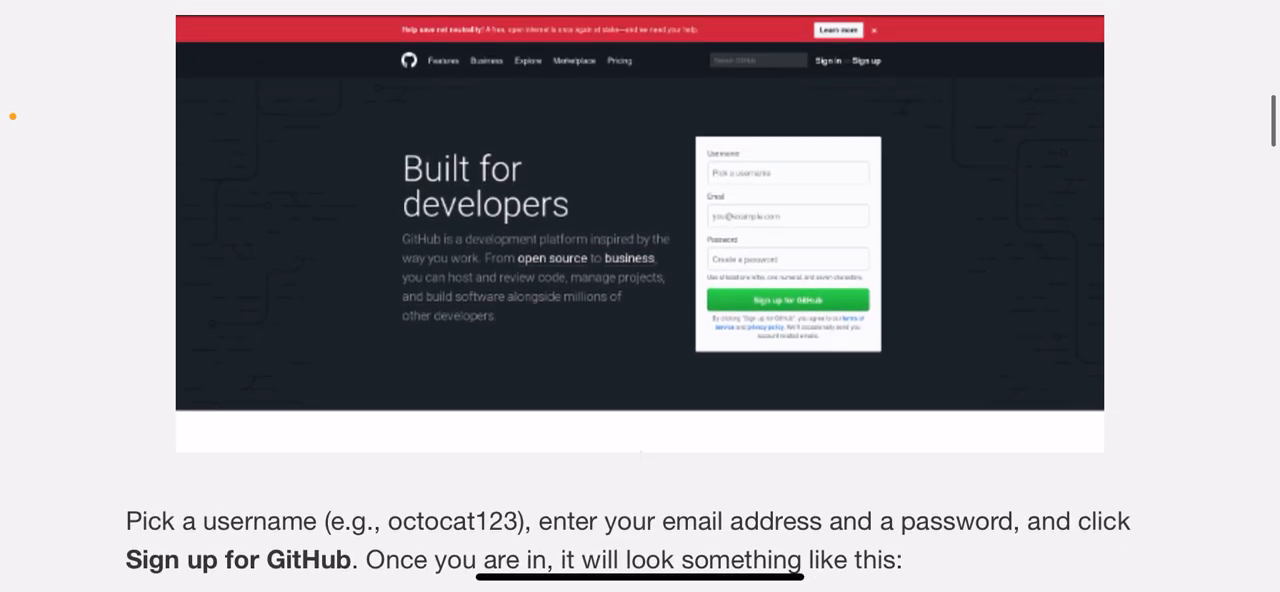
pyautogui.scroll(-3)
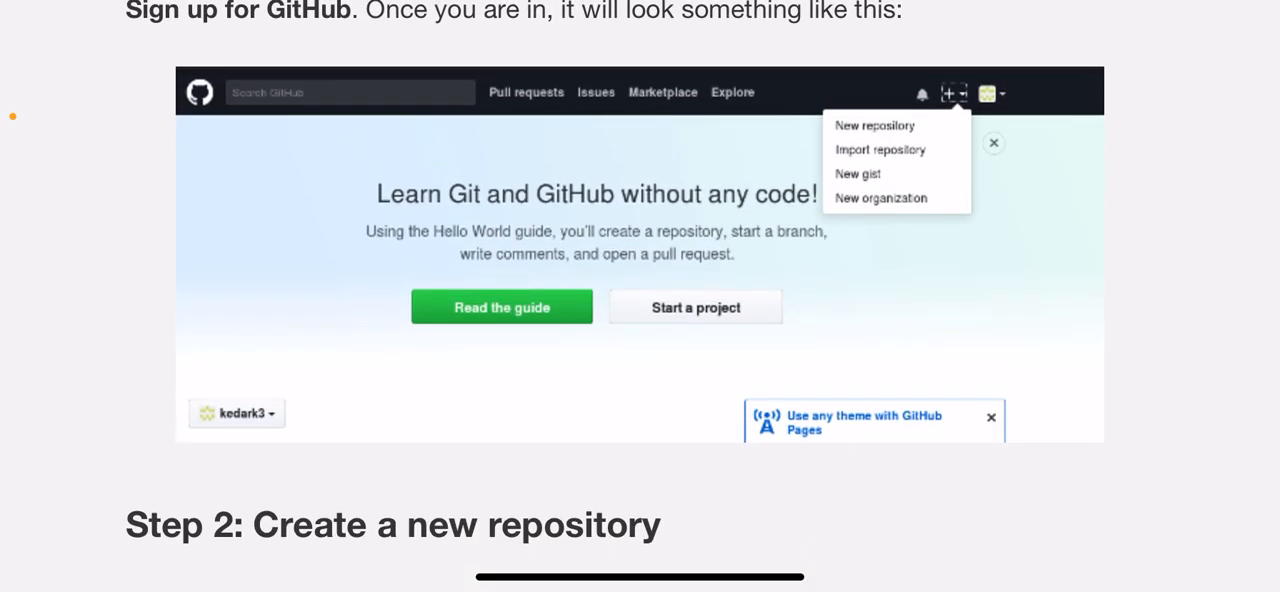
pyautogui.scroll(-3)
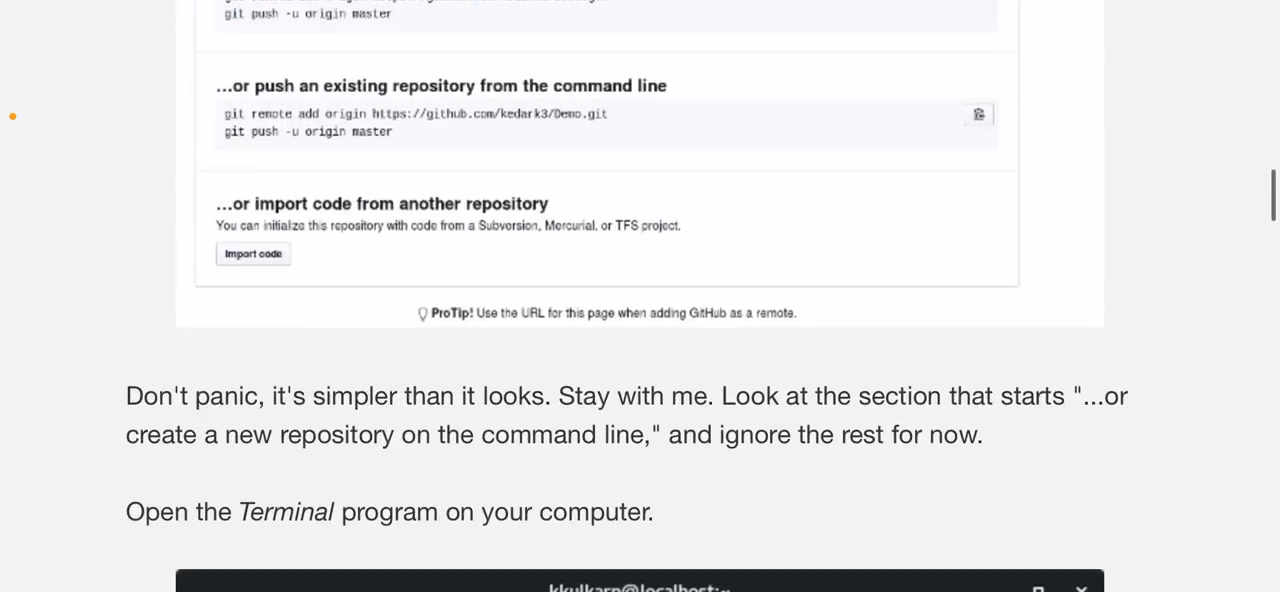
pyautogui.scroll(-3)
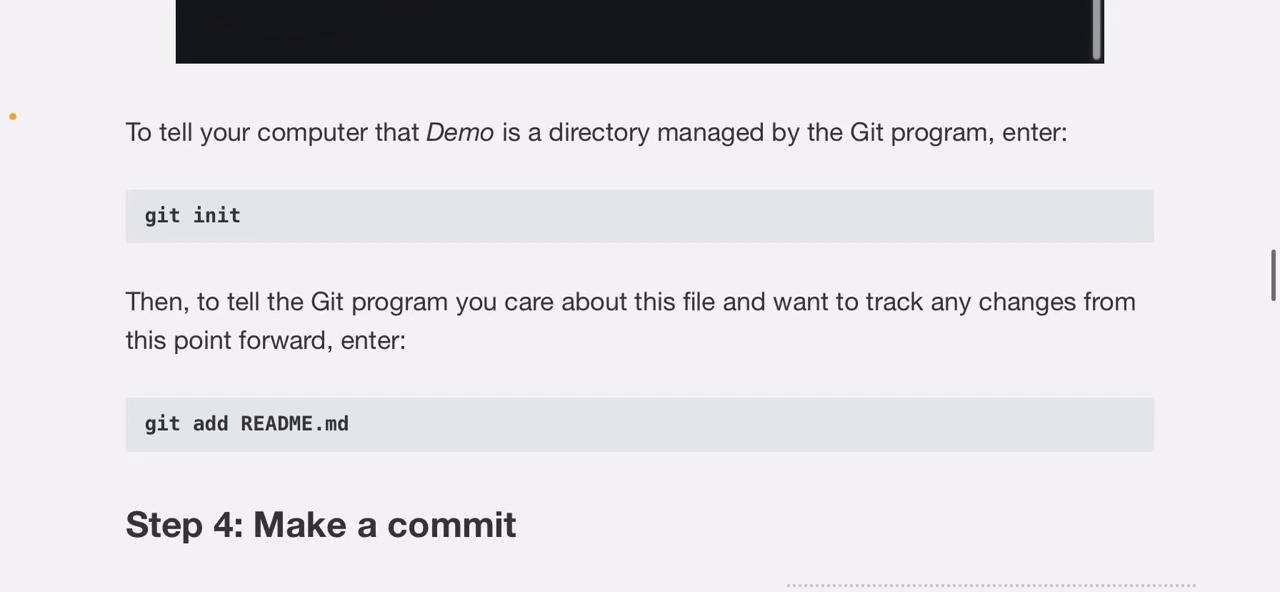
pyautogui.scroll(-3)
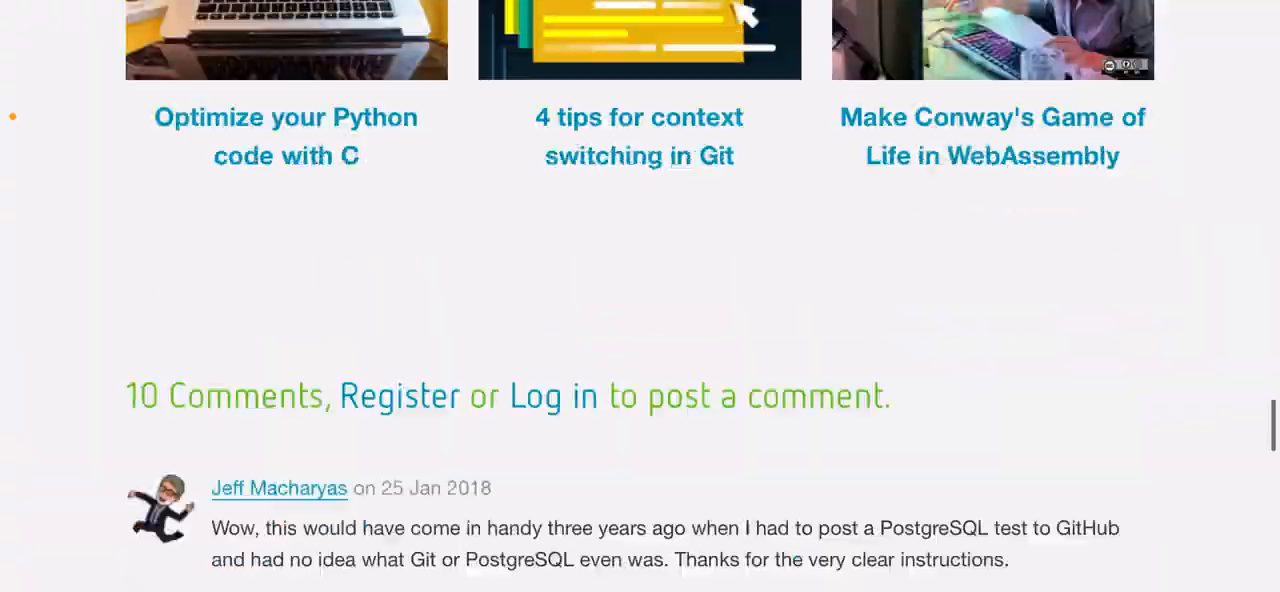
pyautogui.scroll(3)
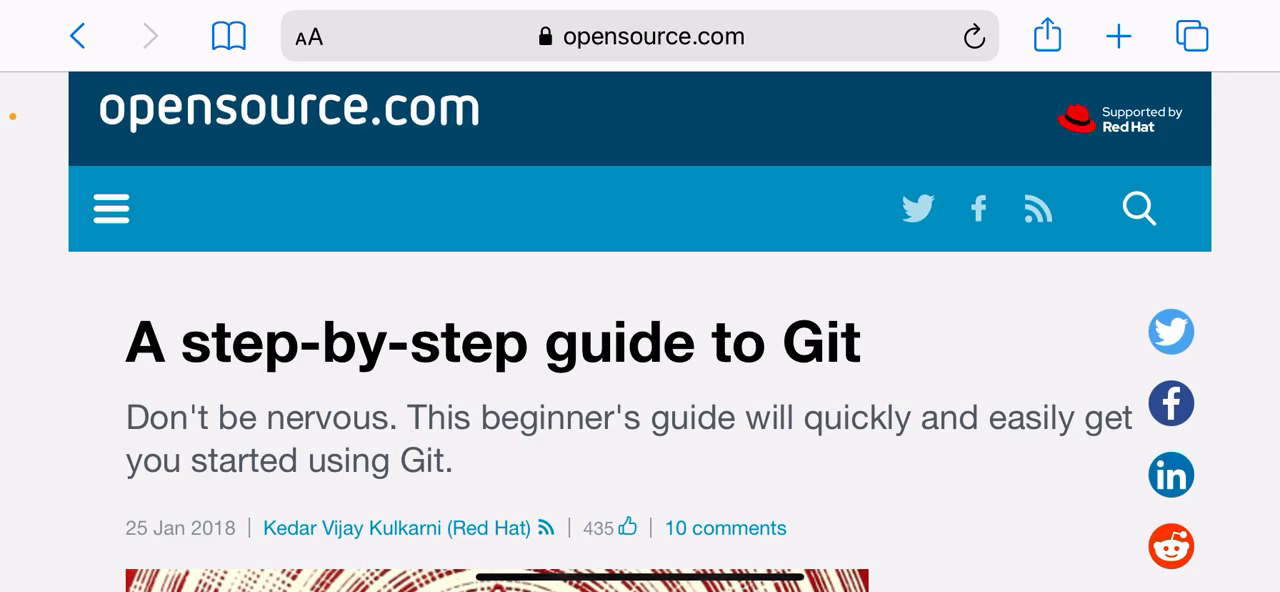
pyautogui.scroll(-3)
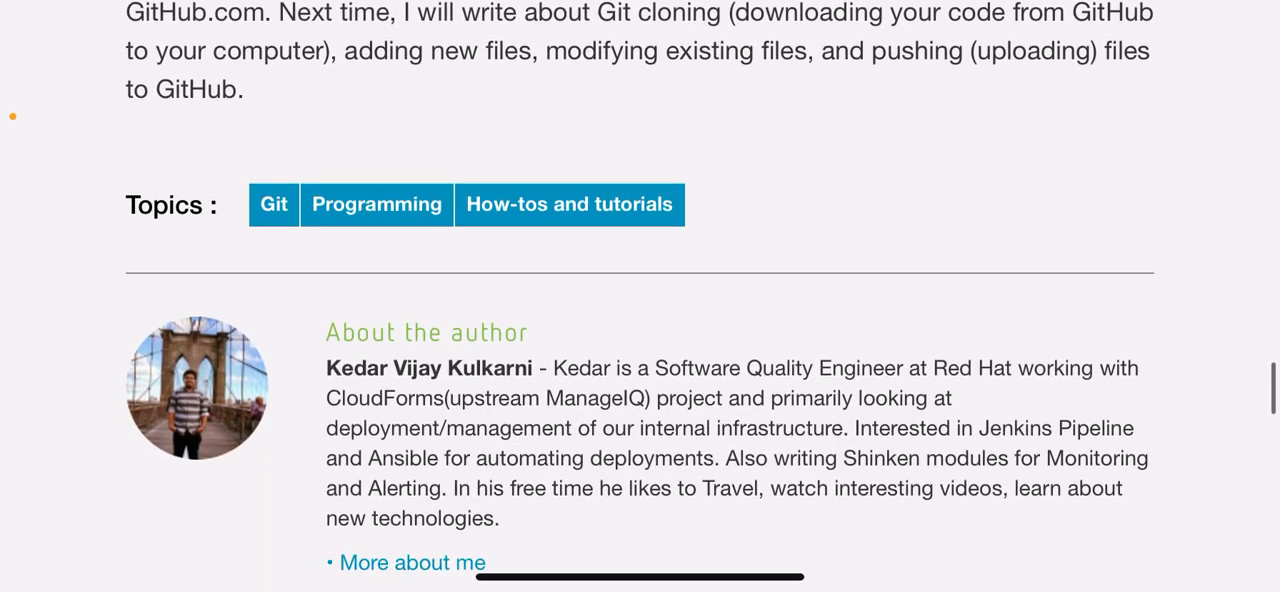
pyautogui.scroll(-3)
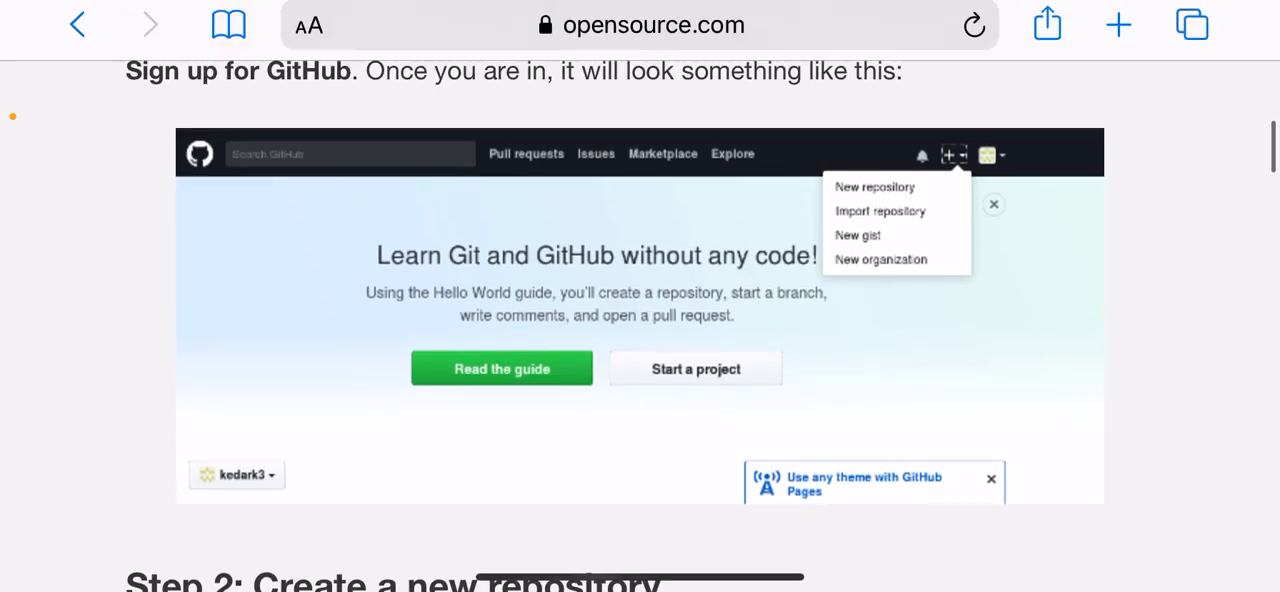
pyautogui.scroll(-3)
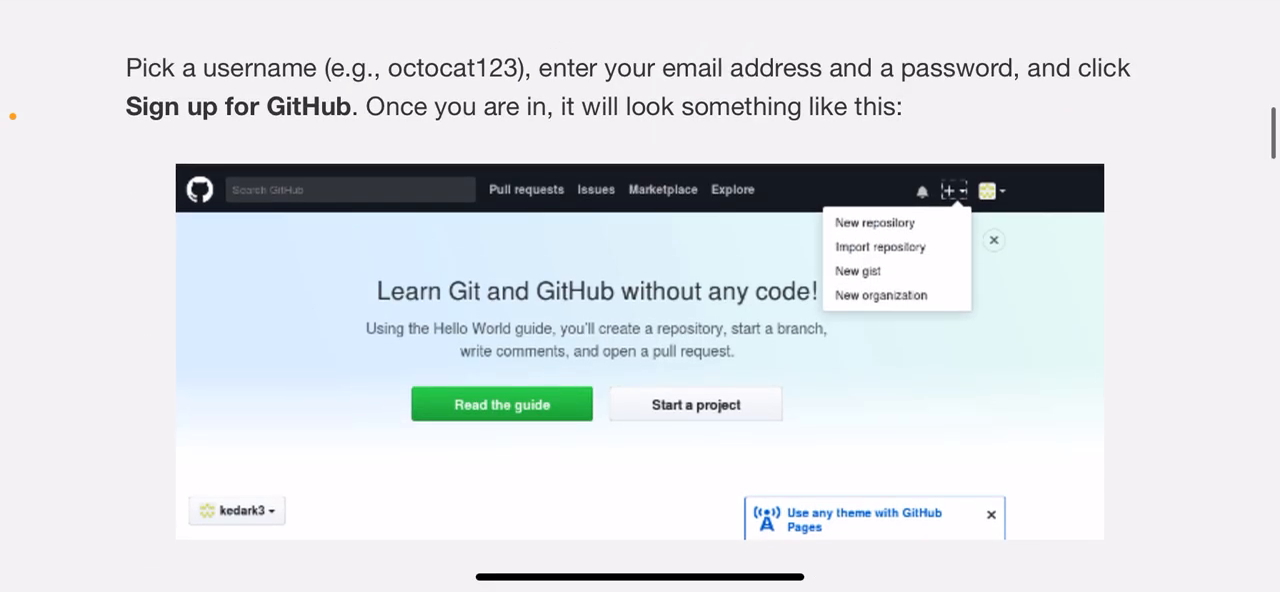
pyautogui.scroll(-3)
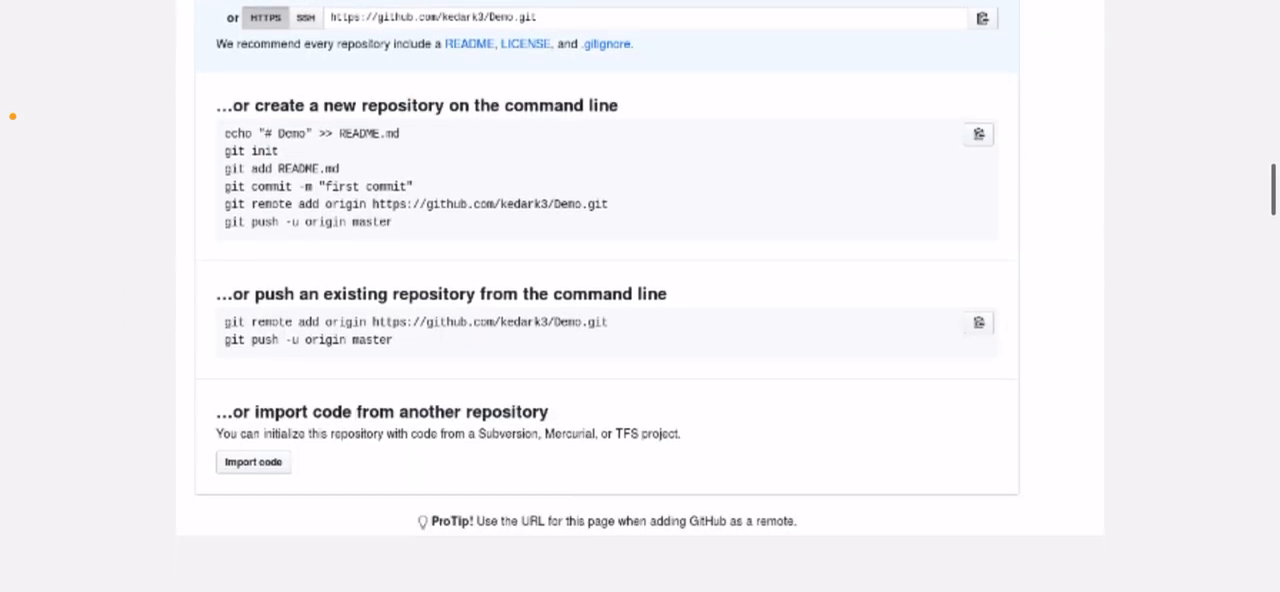
pyautogui.scroll(-3)
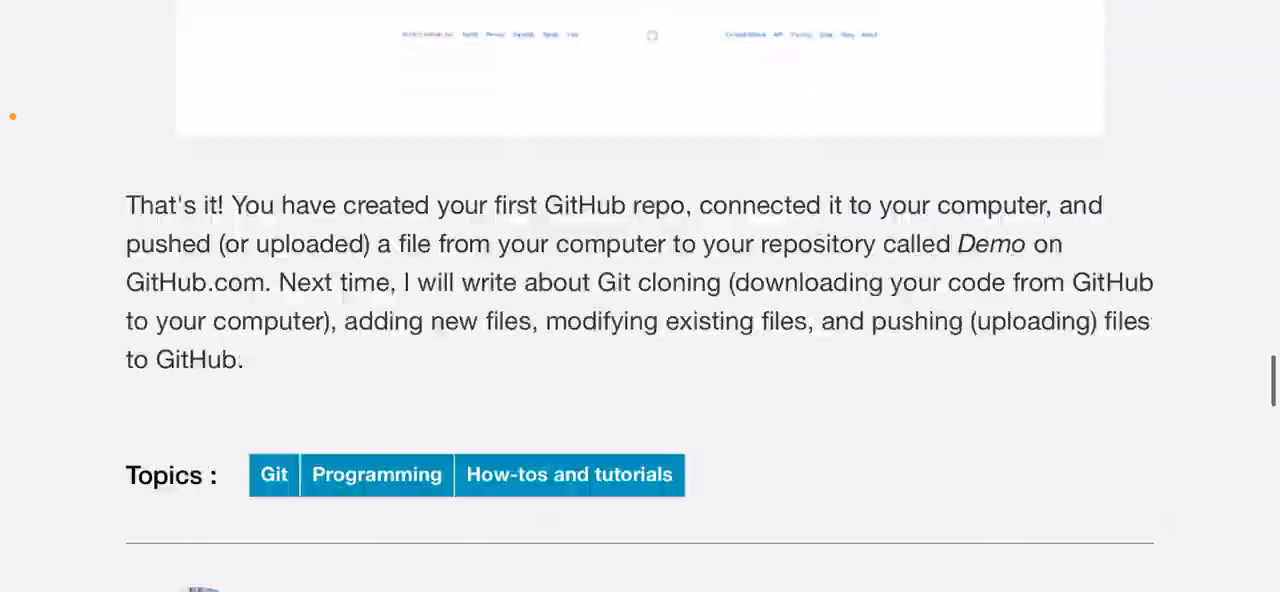
pyautogui.scroll(-3)
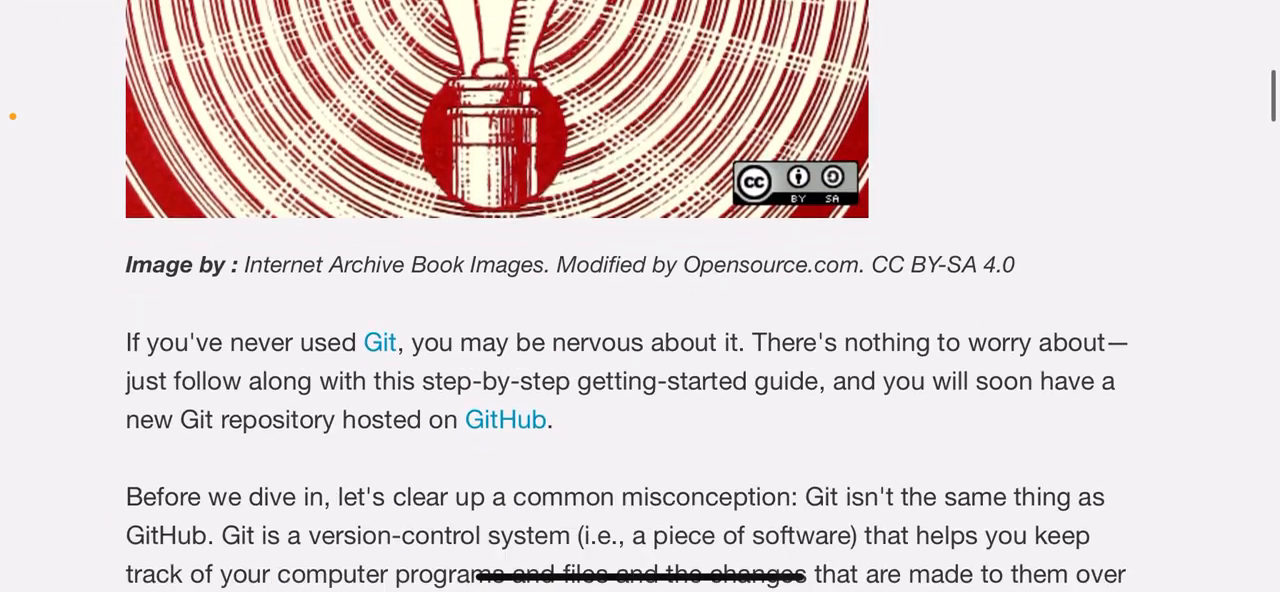
pyautogui.scroll(-3)
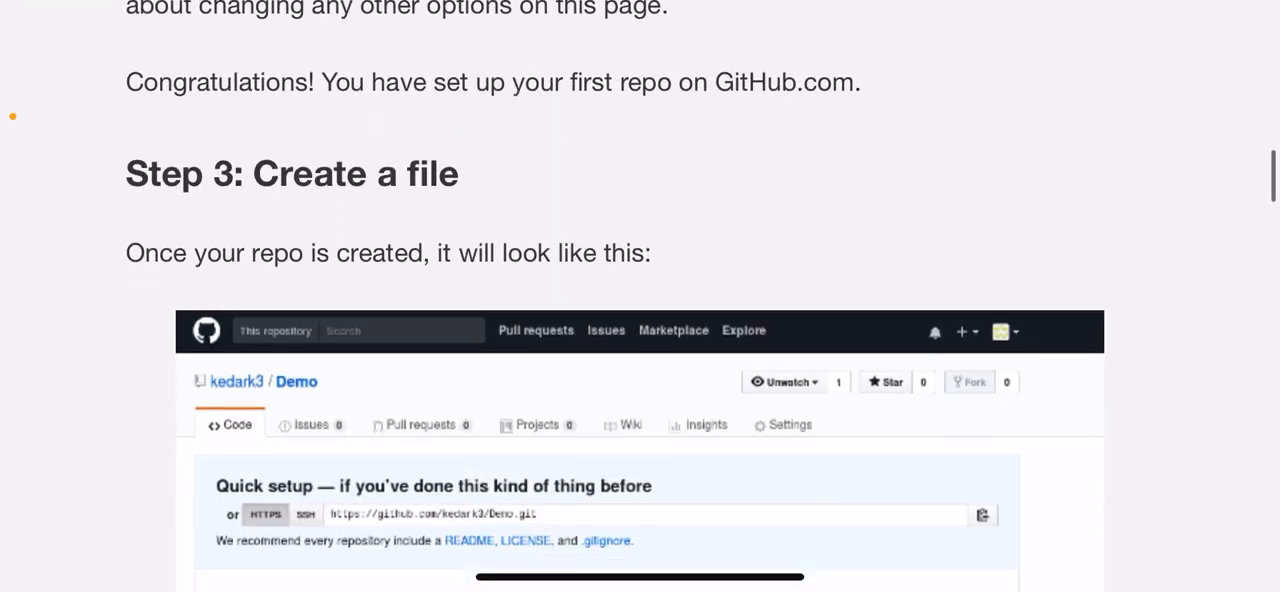
pyautogui.scroll(-3)
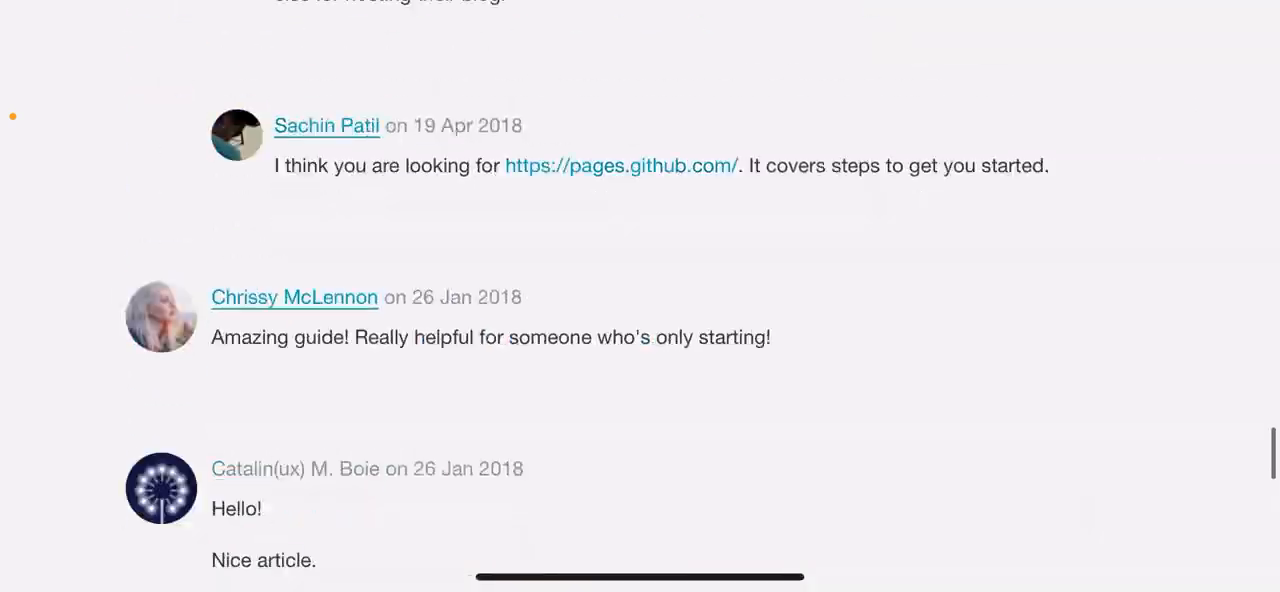
pyautogui.scroll(-3)
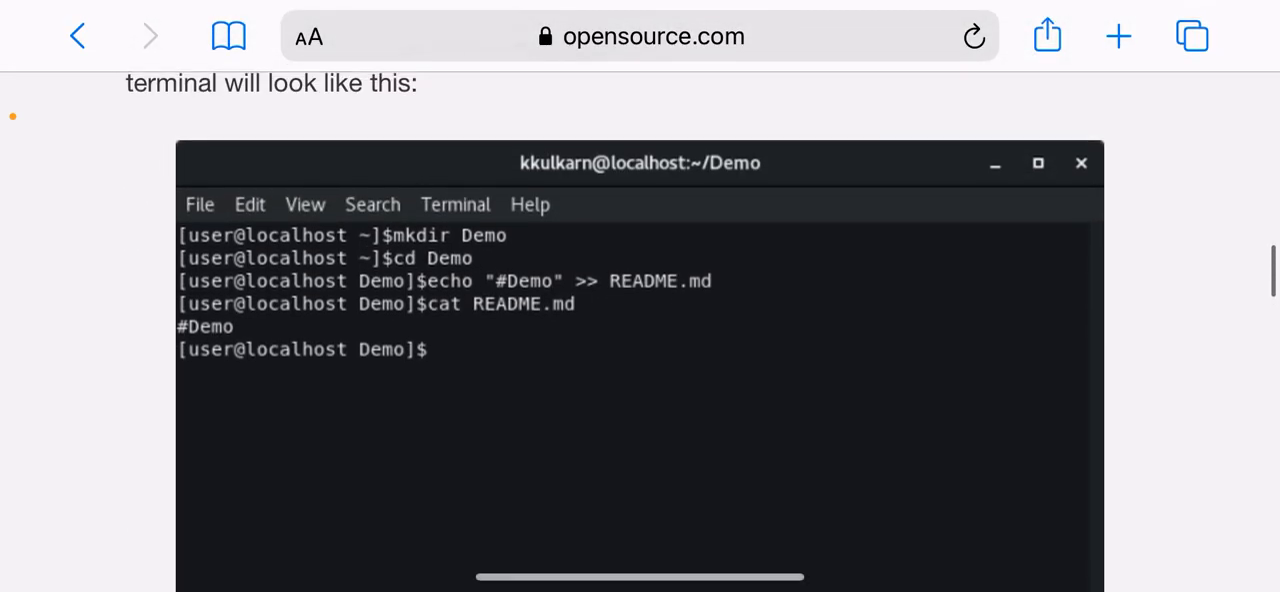
pyautogui.scroll(-3)
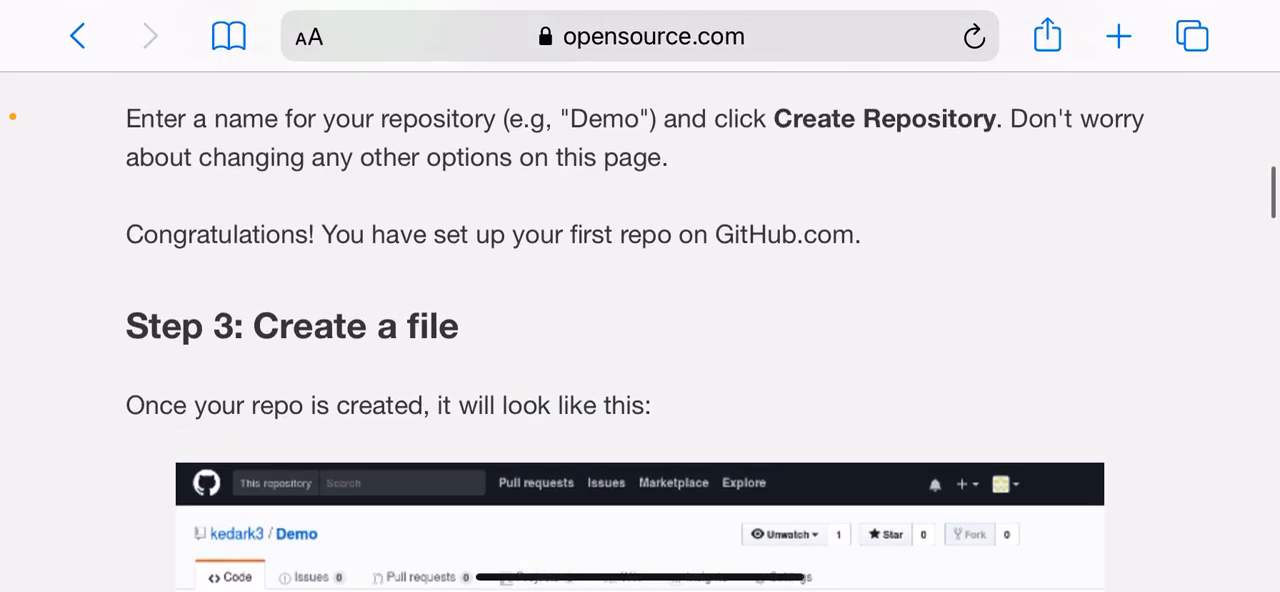
pyautogui.scroll(-3)
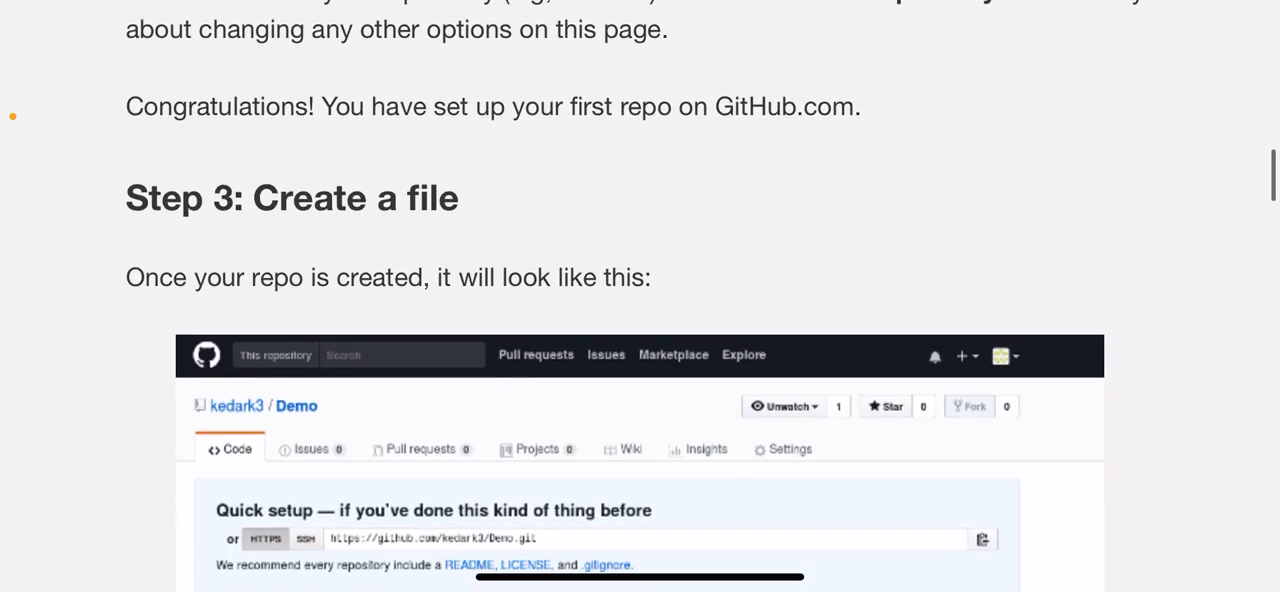
pyautogui.scroll(-3)
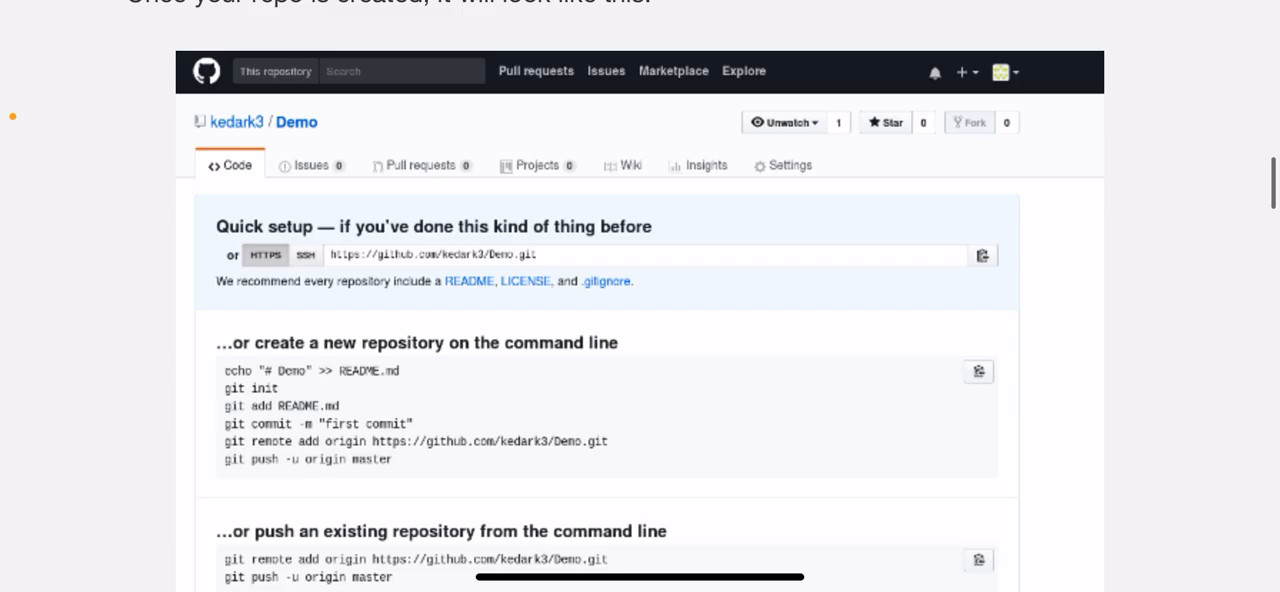
pyautogui.scroll(-3)
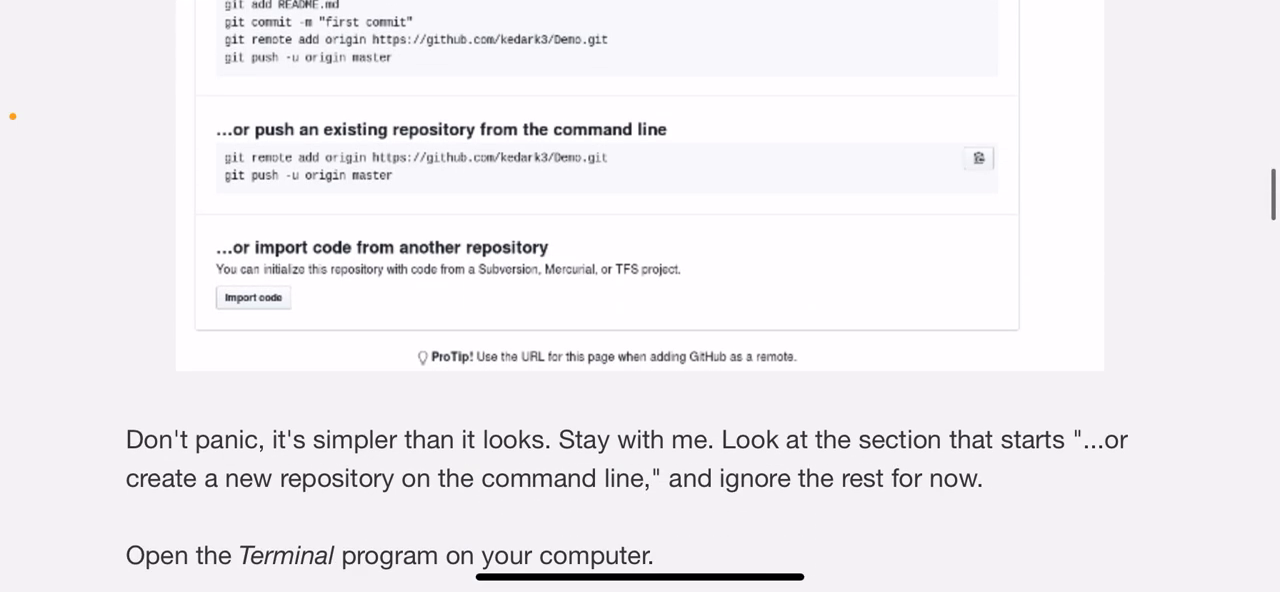
pyautogui.scroll(-3)
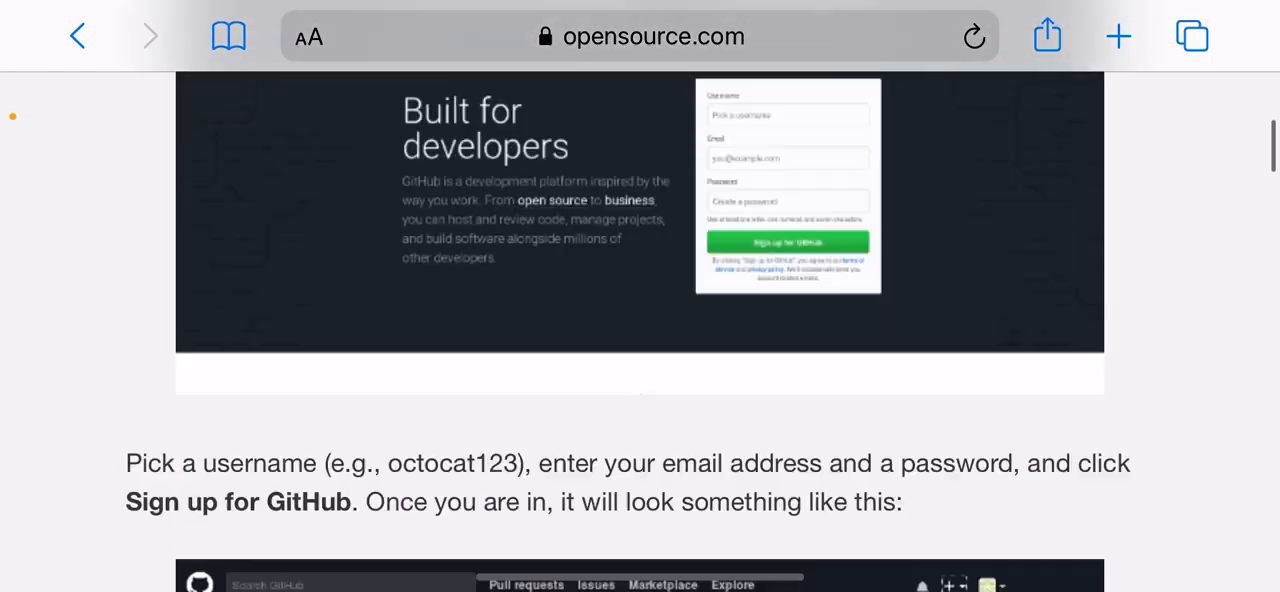
pyautogui.scroll(3)
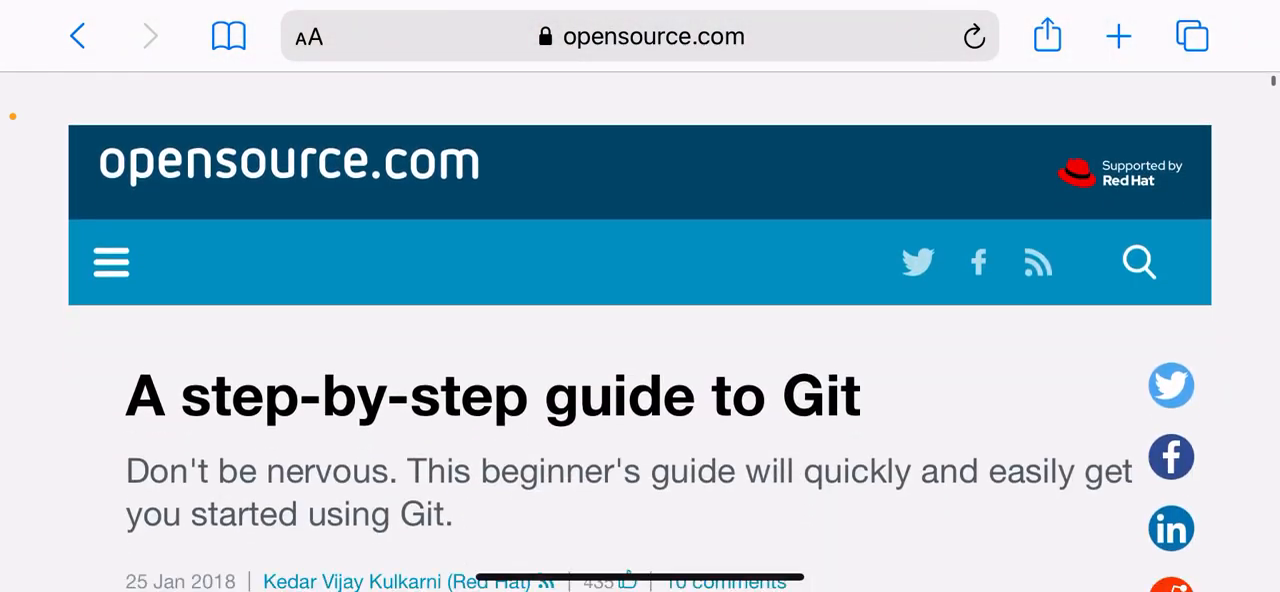
pyautogui.scroll(-3)
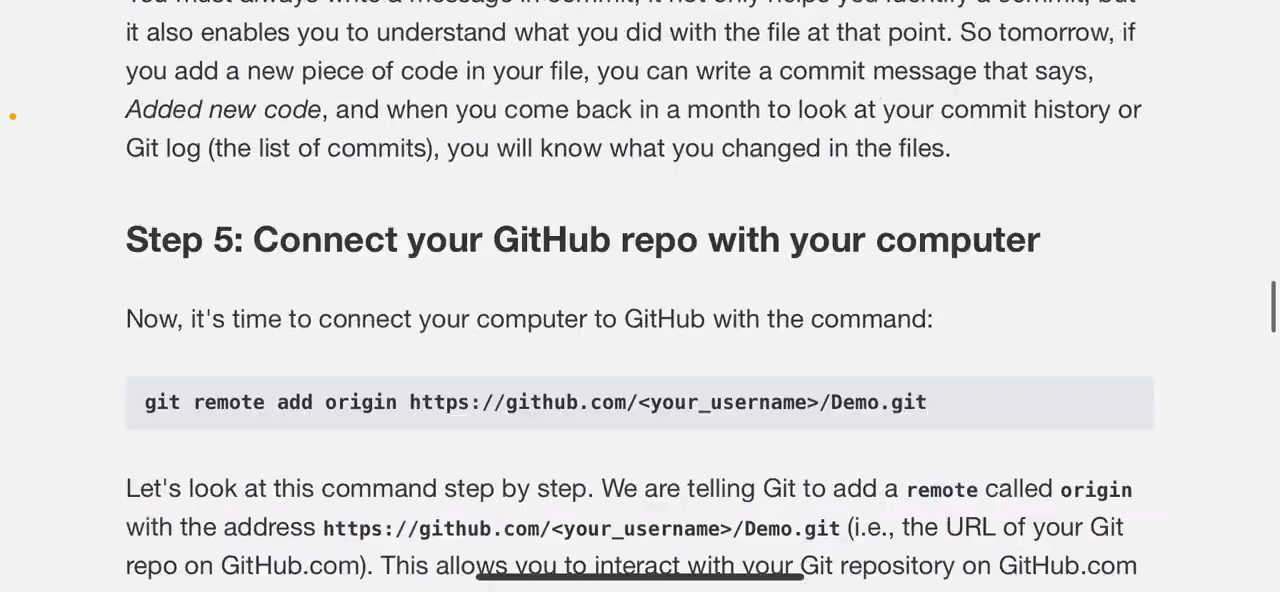
pyautogui.scroll(-3)
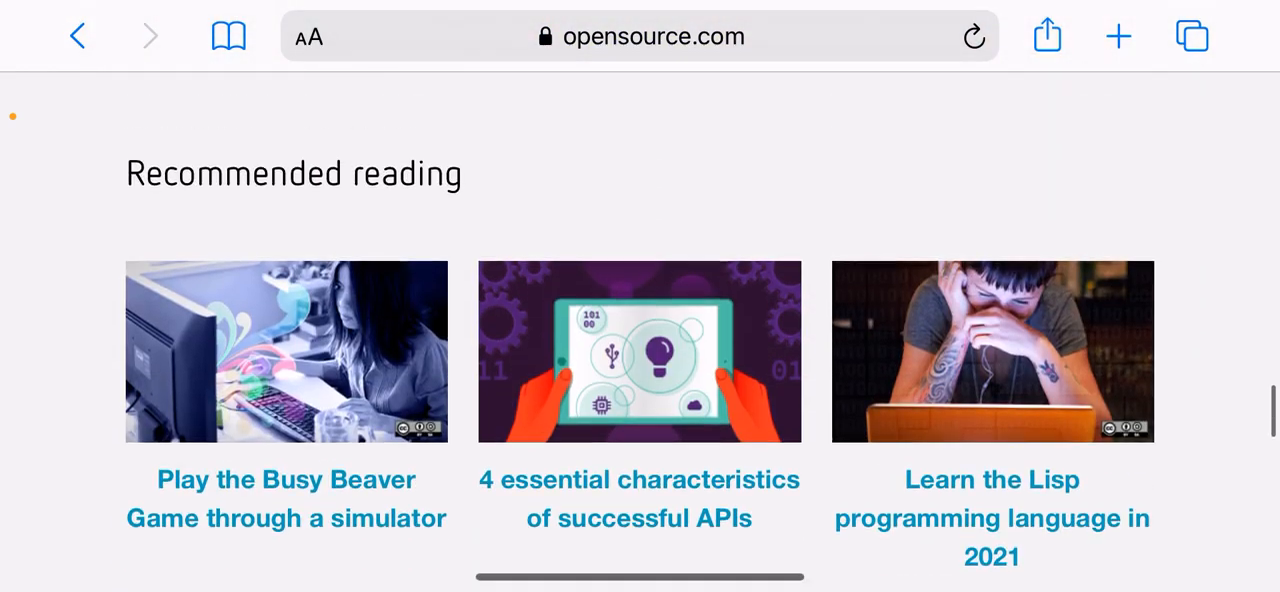
pyautogui.scroll(-3)
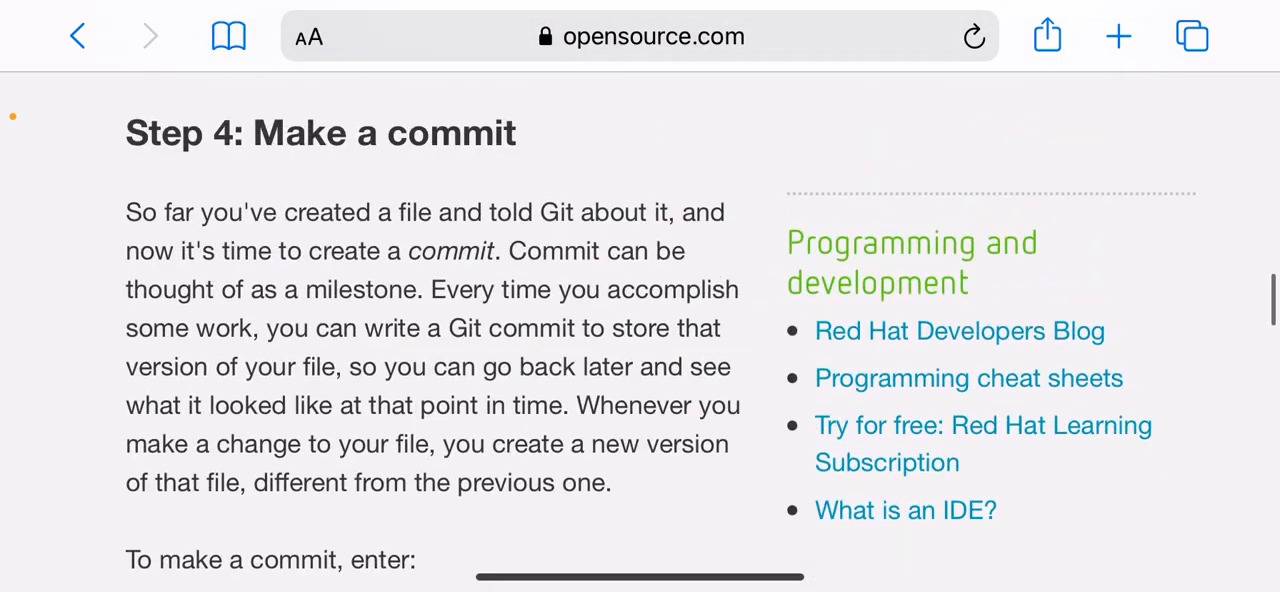
pyautogui.scroll(-3)
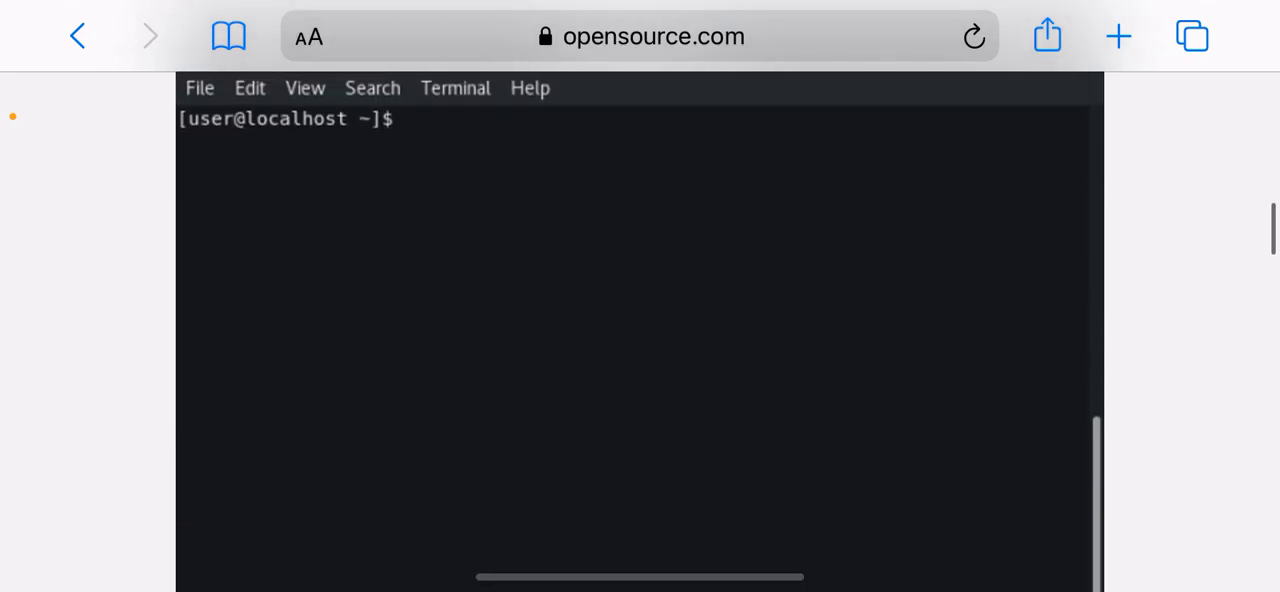
pyautogui.scroll(-3)
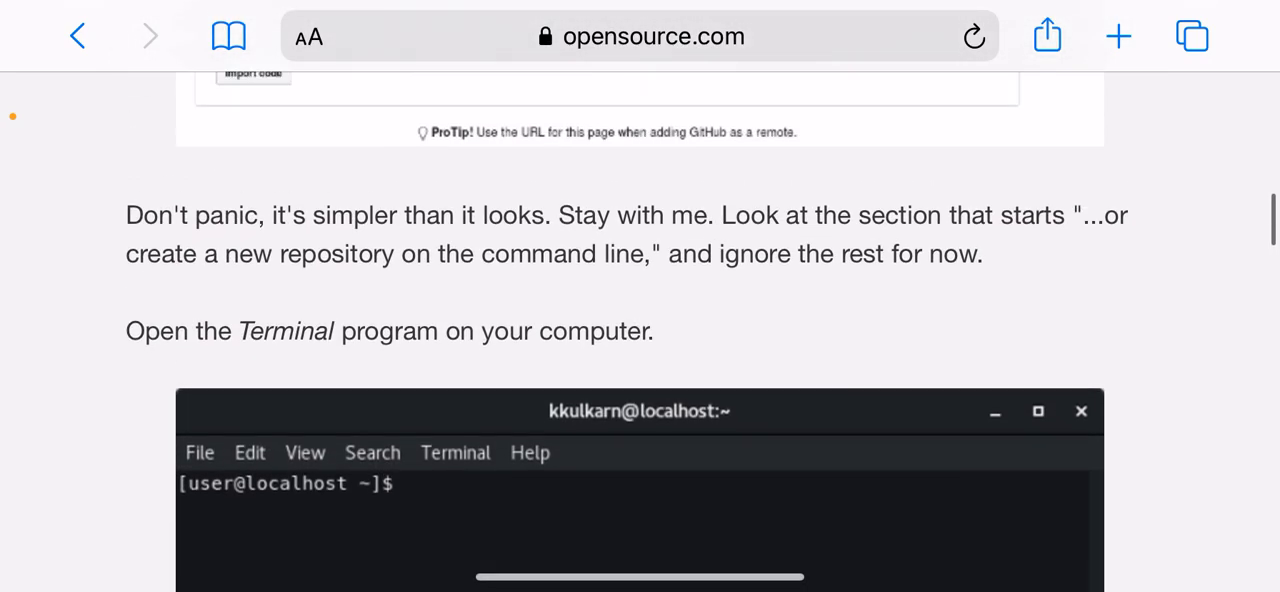
pyautogui.scroll(-3)
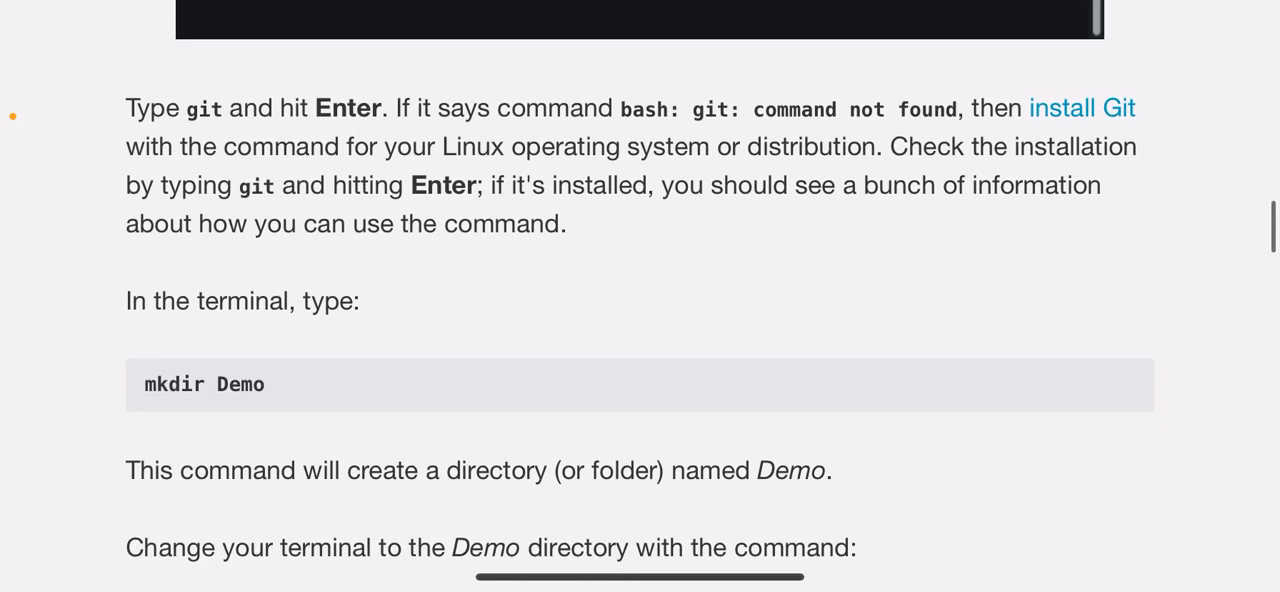
pyautogui.scroll(-3)
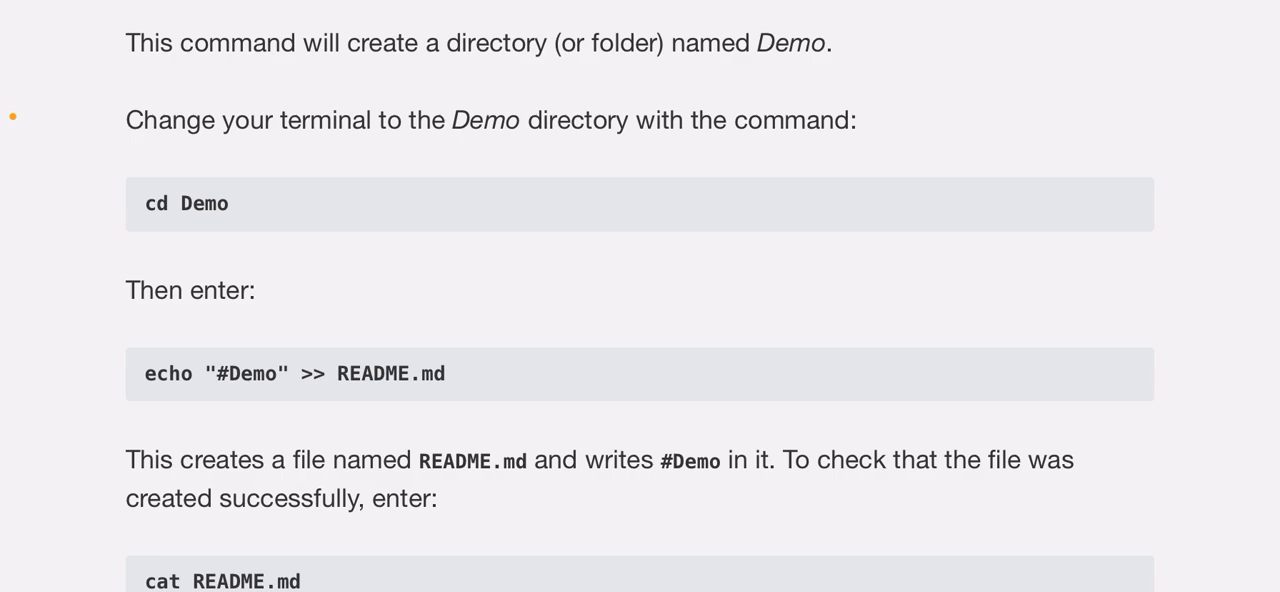
pyautogui.scroll(-3)
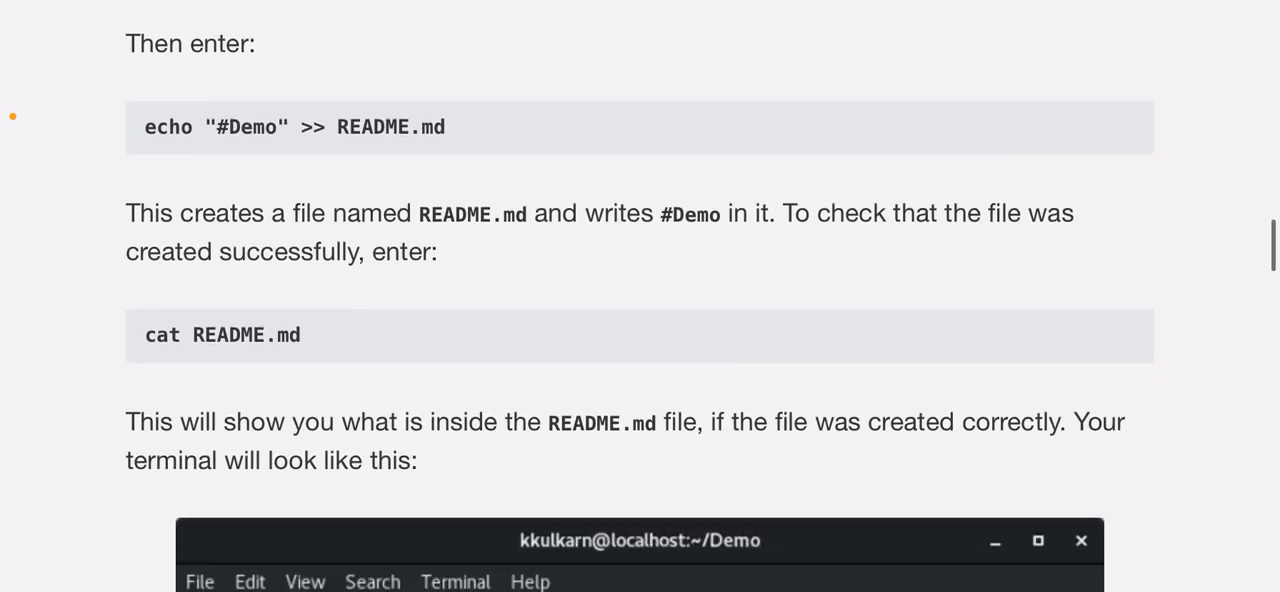
pyautogui.scroll(-3)
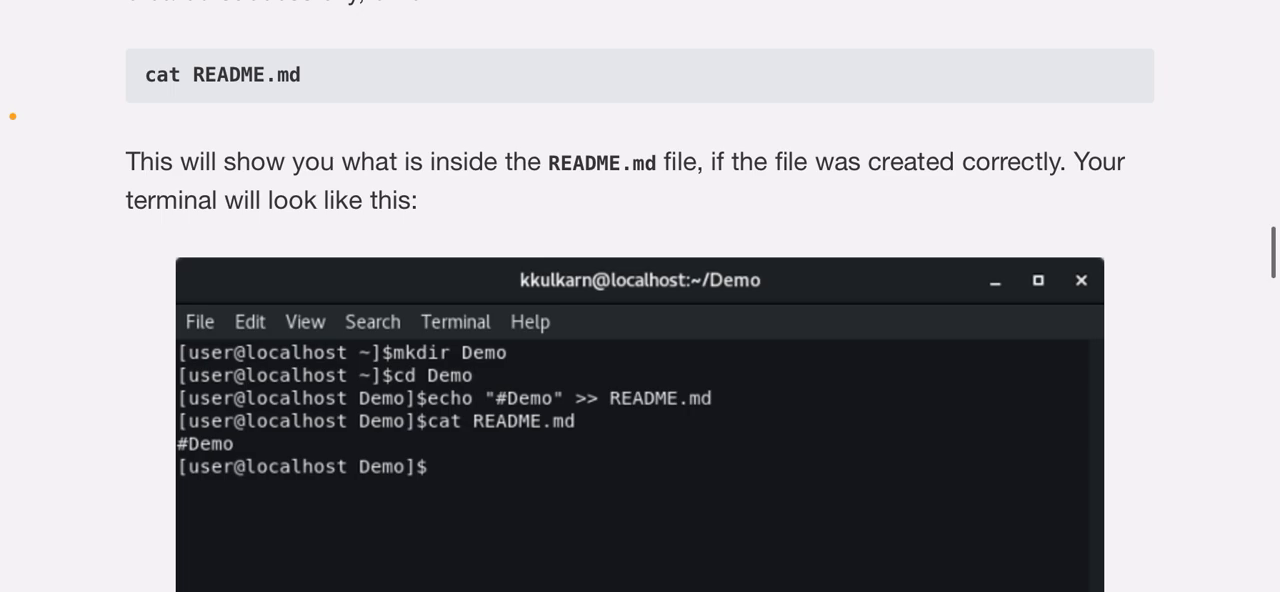
pyautogui.scroll(-3)
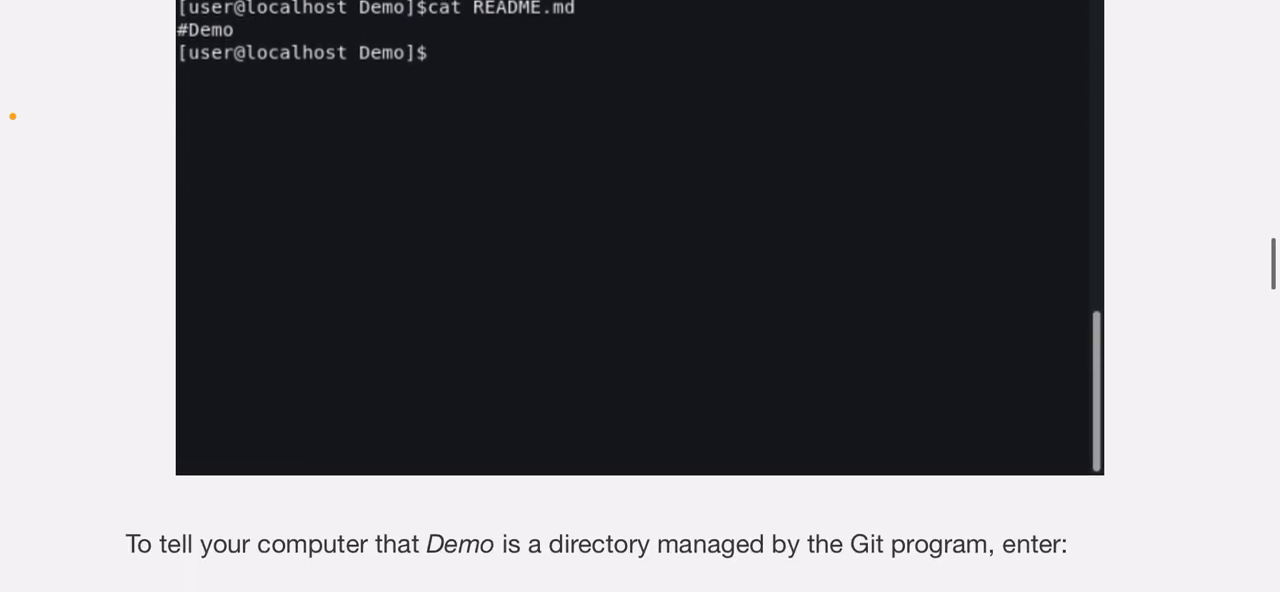
pyautogui.scroll(-3)
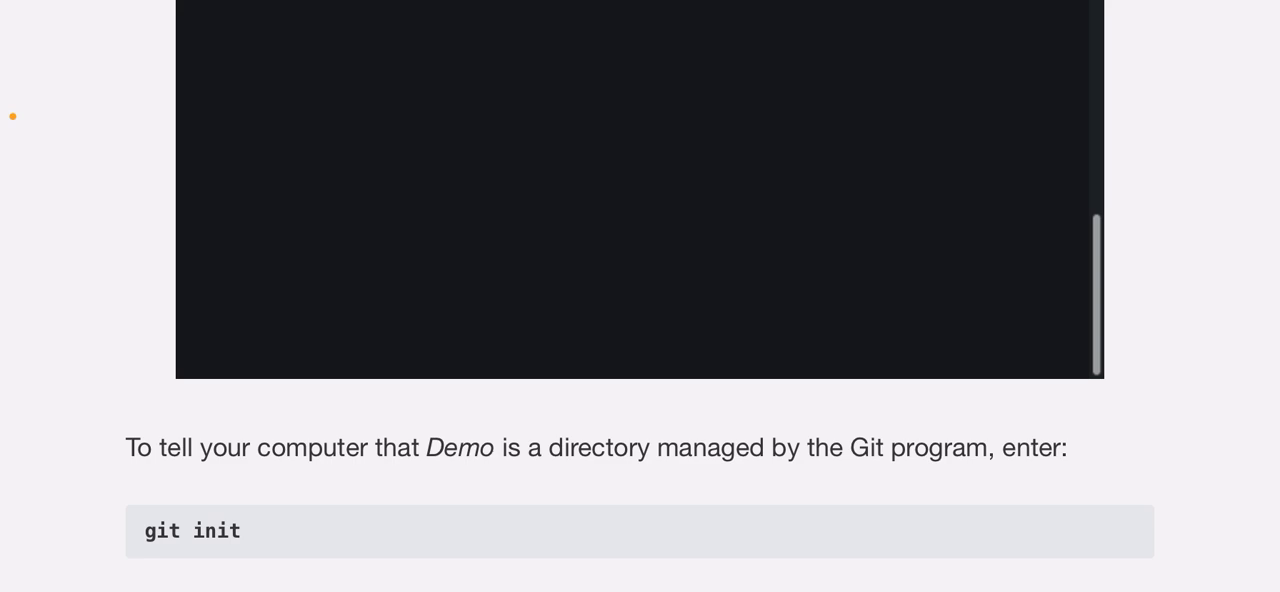
pyautogui.scroll(-3)
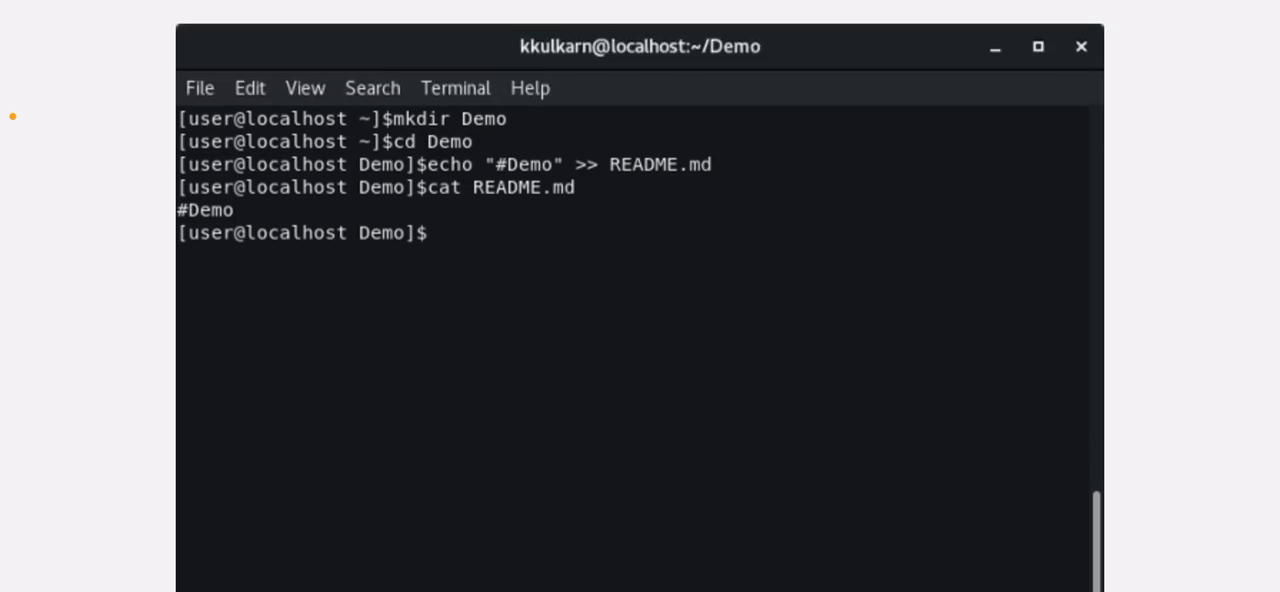
pyautogui.scroll(-3)
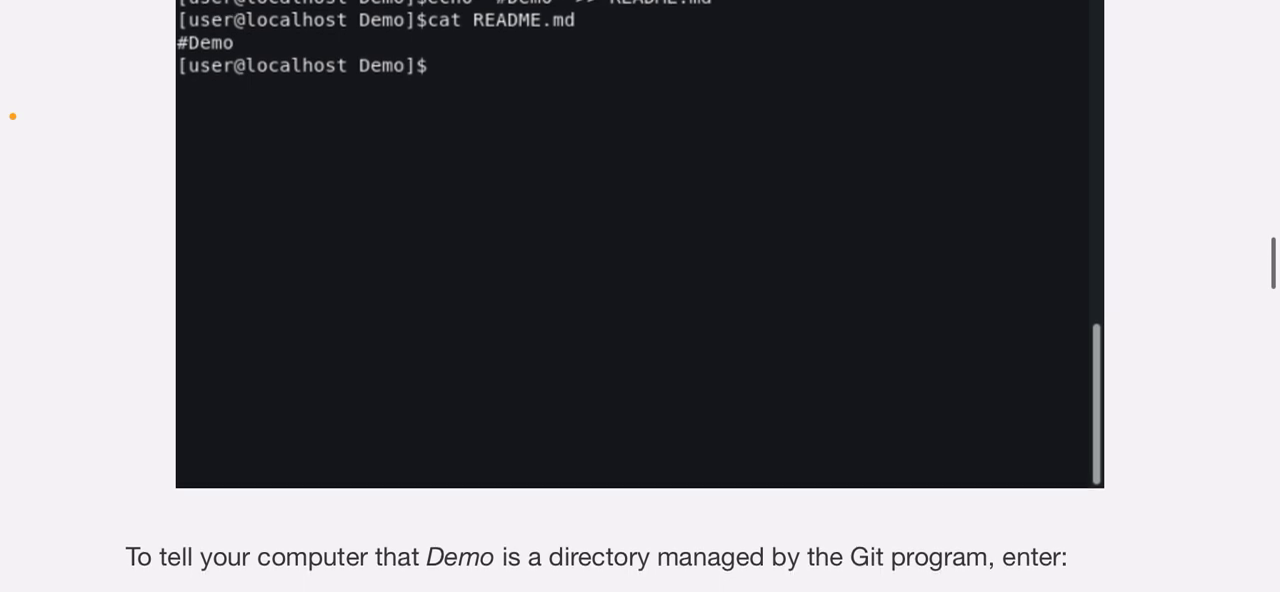
pyautogui.scroll(-3)
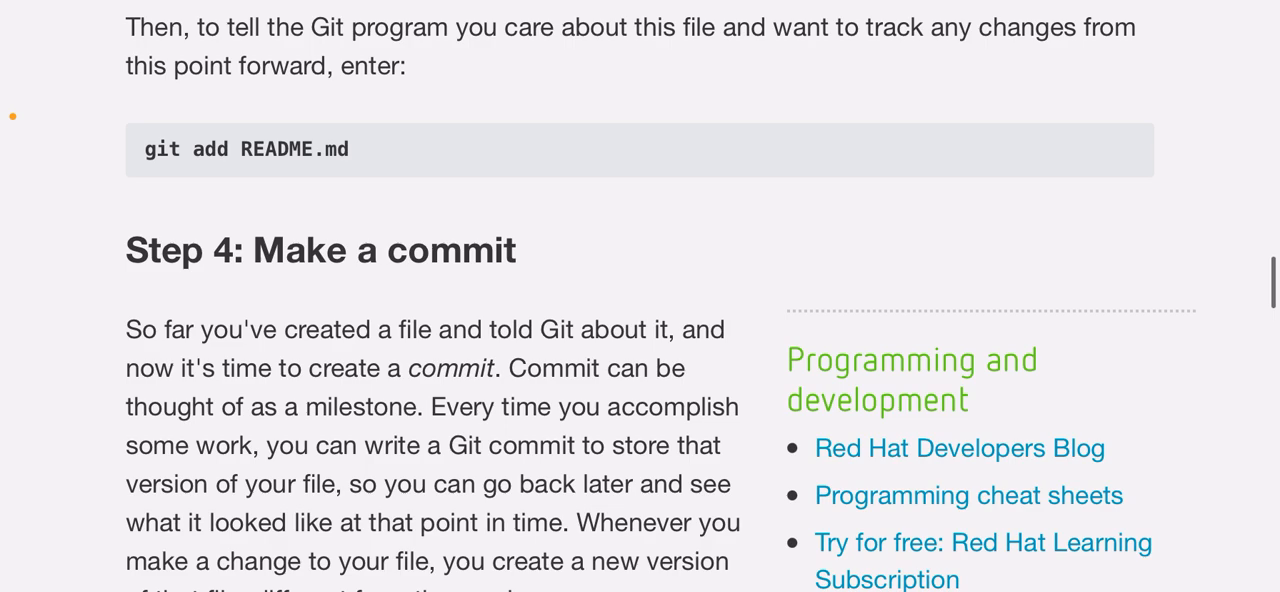
pyautogui.scroll(3)
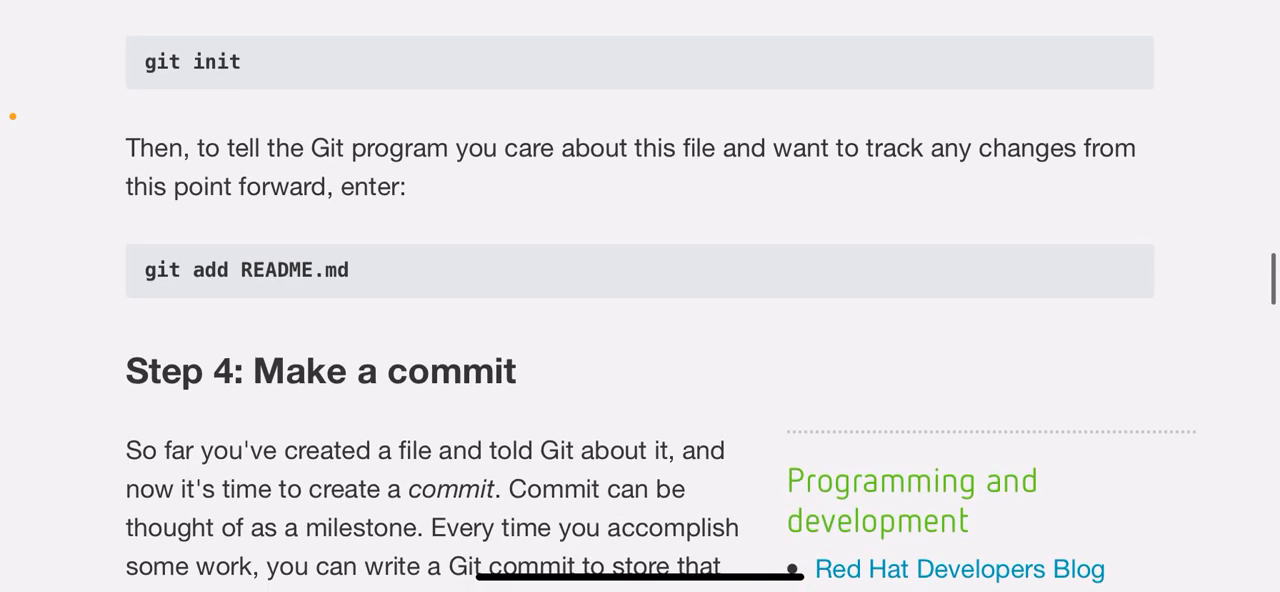
pyautogui.scroll(-3)
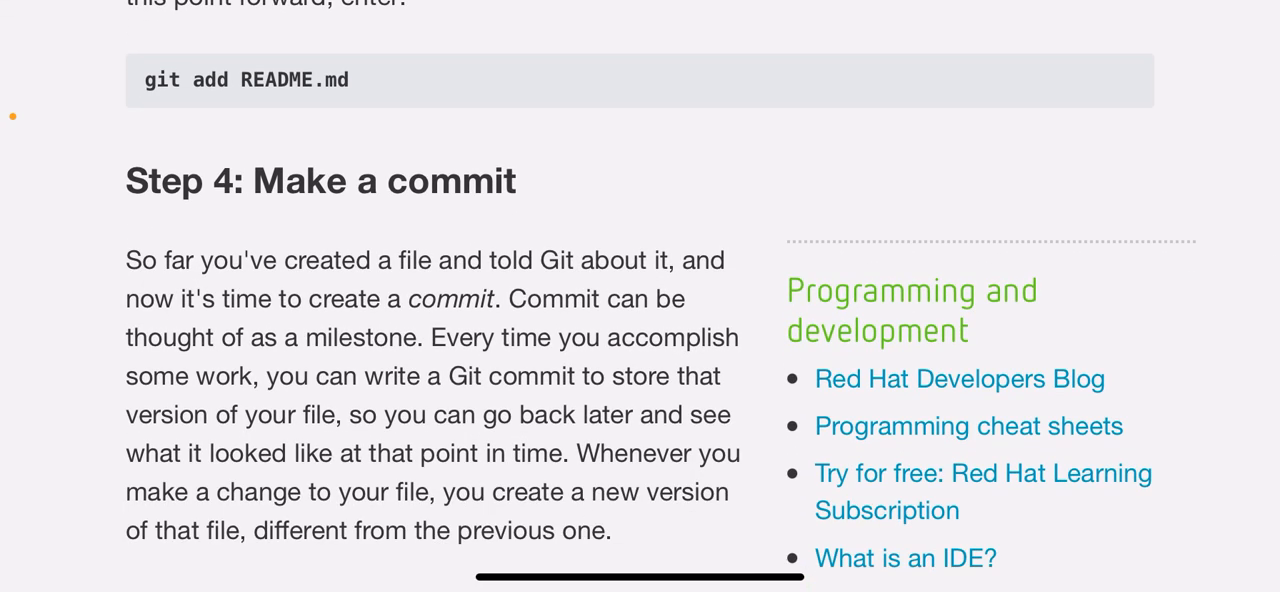
pyautogui.scroll(-3)
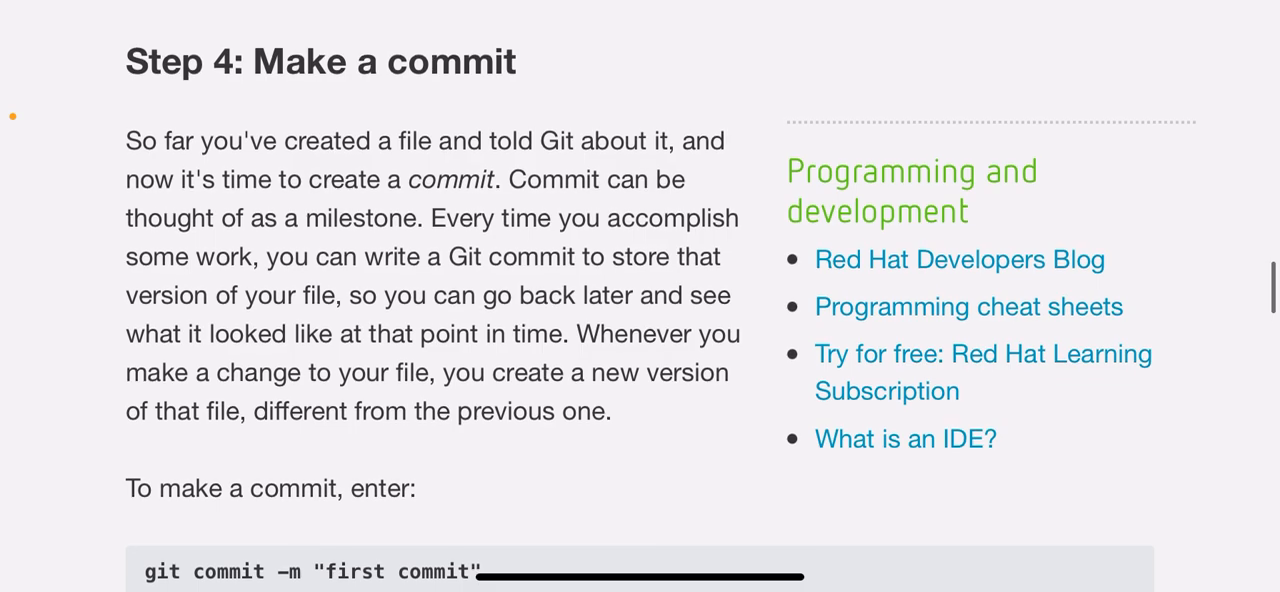
pyautogui.scroll(-3)
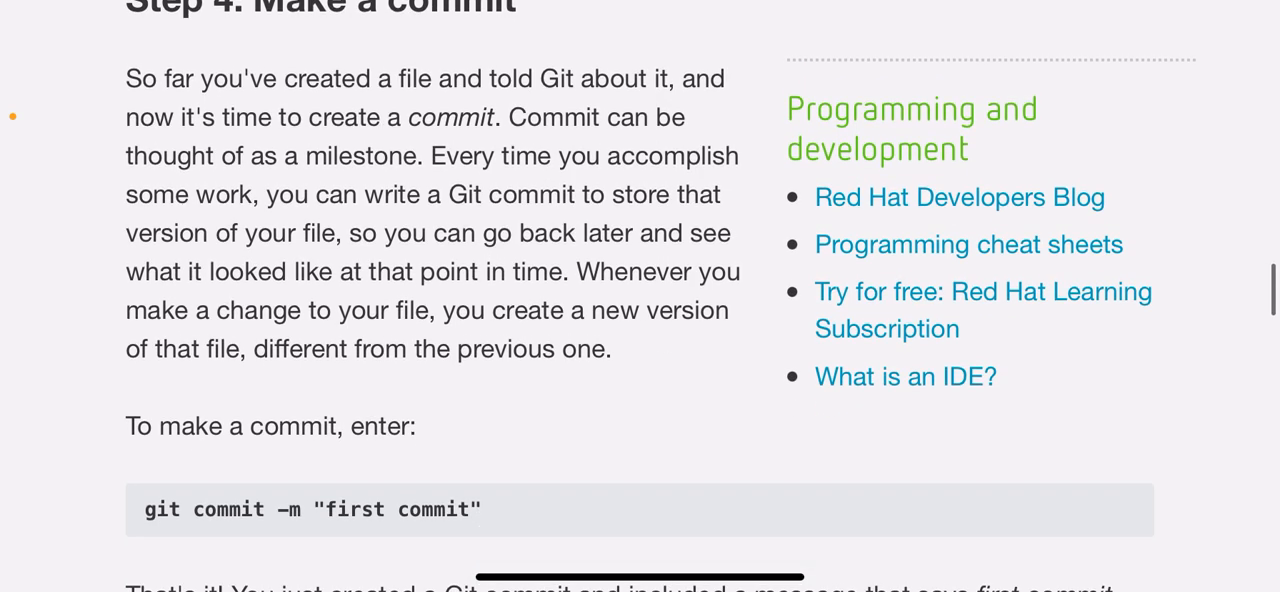
pyautogui.scroll(-3)
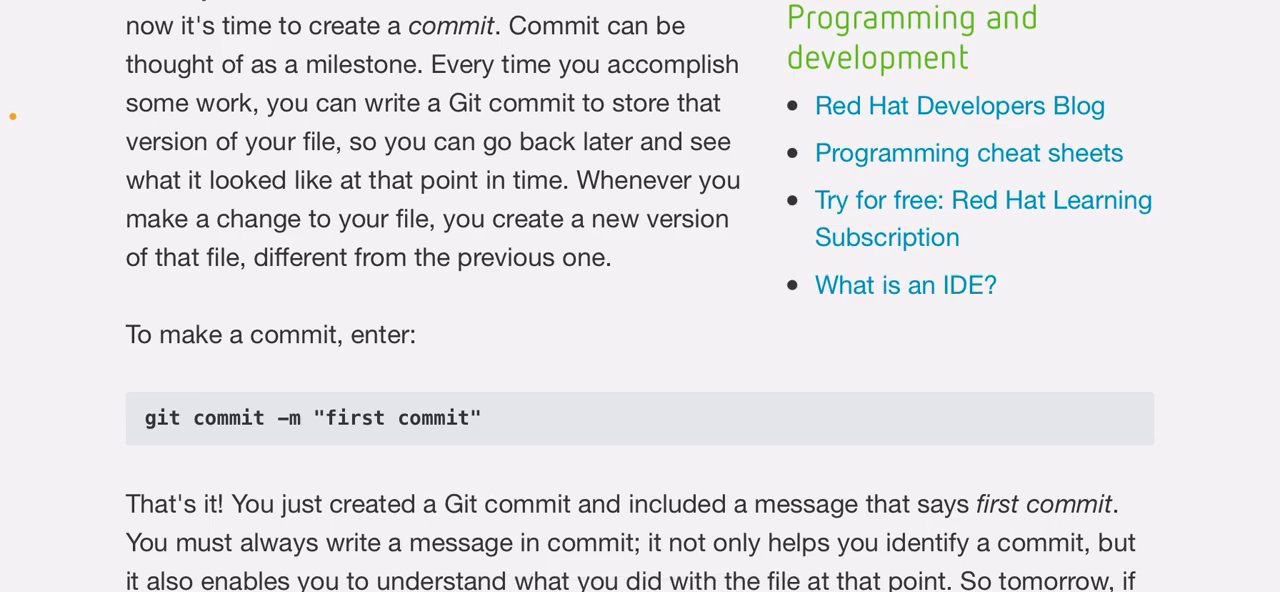
pyautogui.scroll(-3)
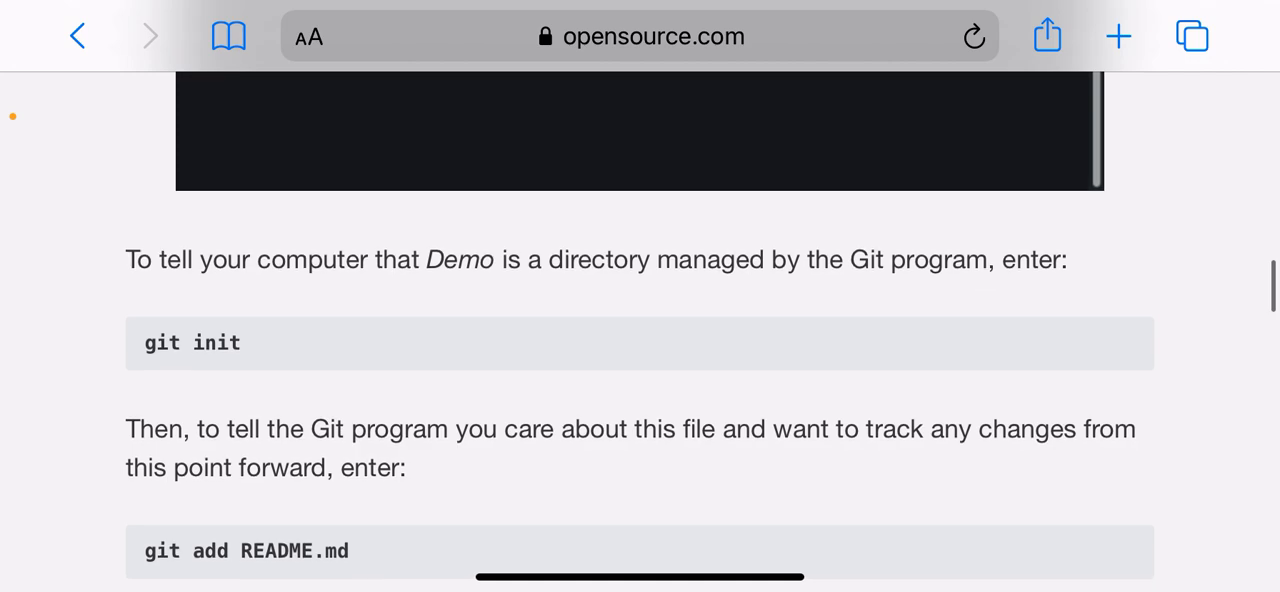
pyautogui.scroll(-3)
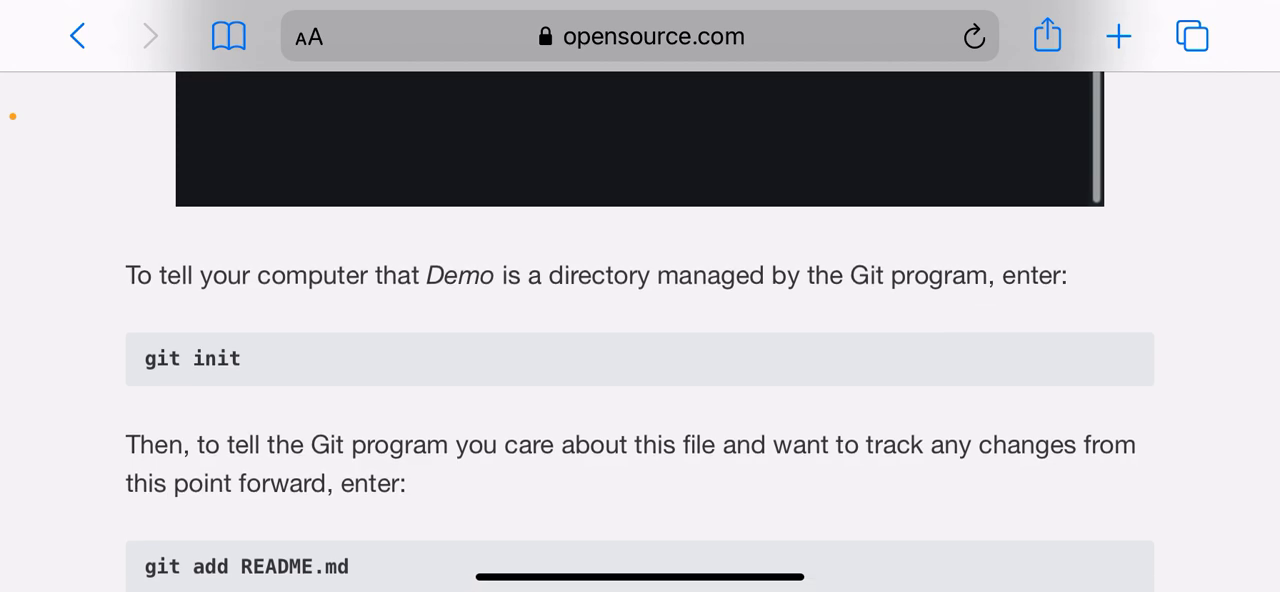
pyautogui.scroll(-3)
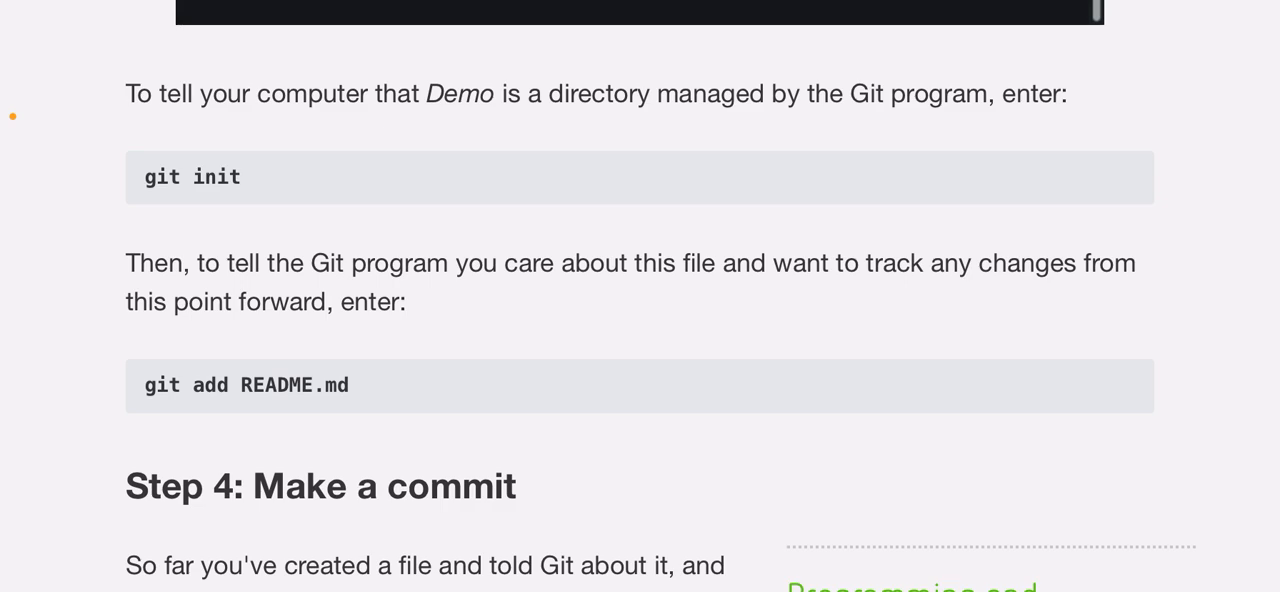
pyautogui.scroll(-3)
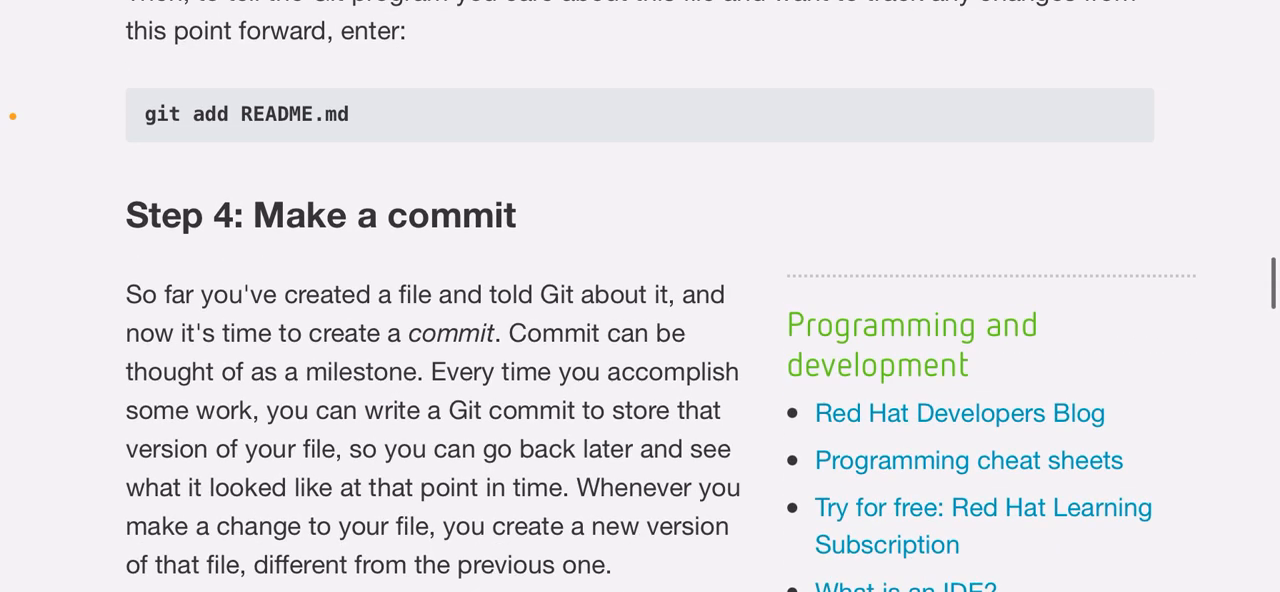
pyautogui.scroll(-3)
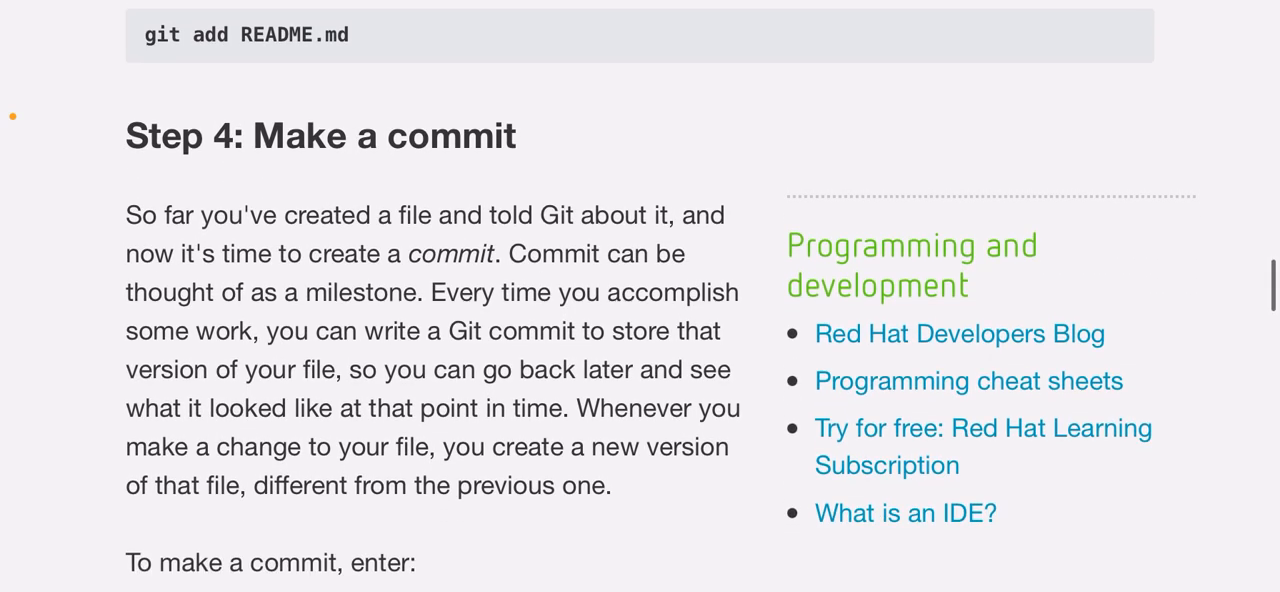
pyautogui.scroll(-3)
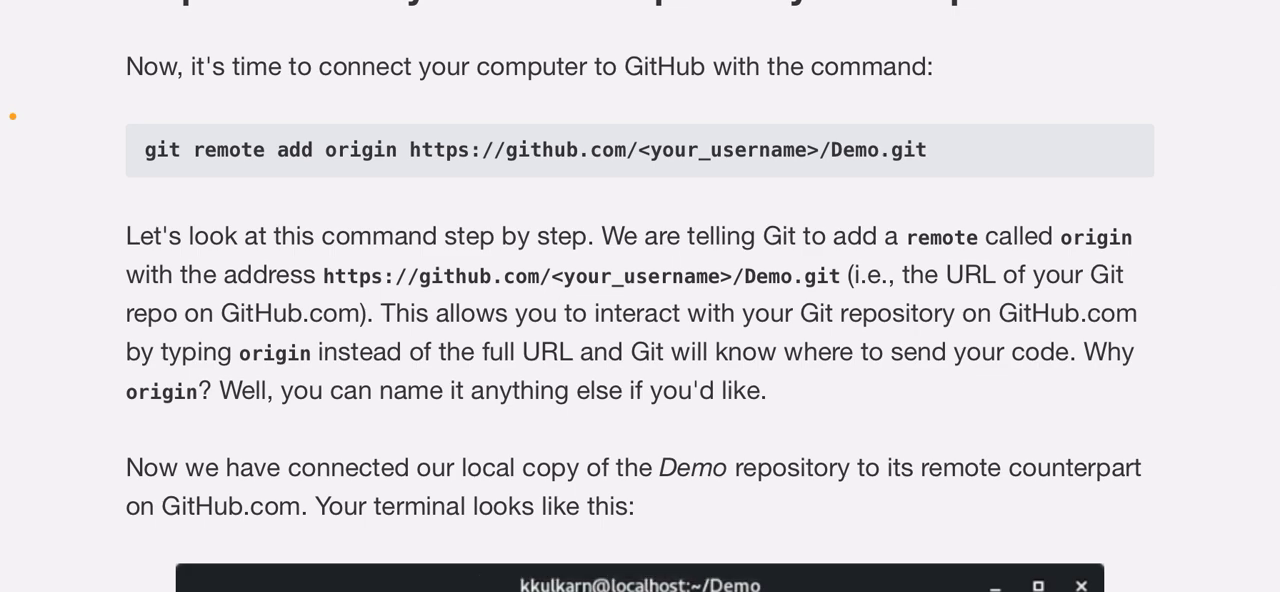
pyautogui.scroll(-3)
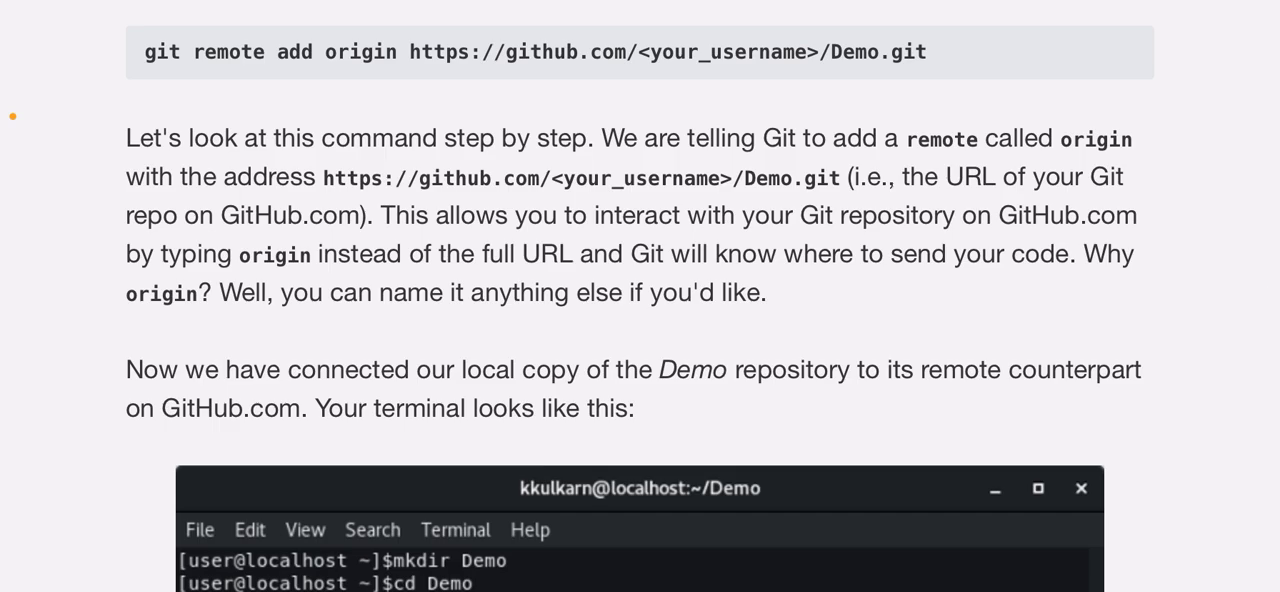
pyautogui.scroll(-3)
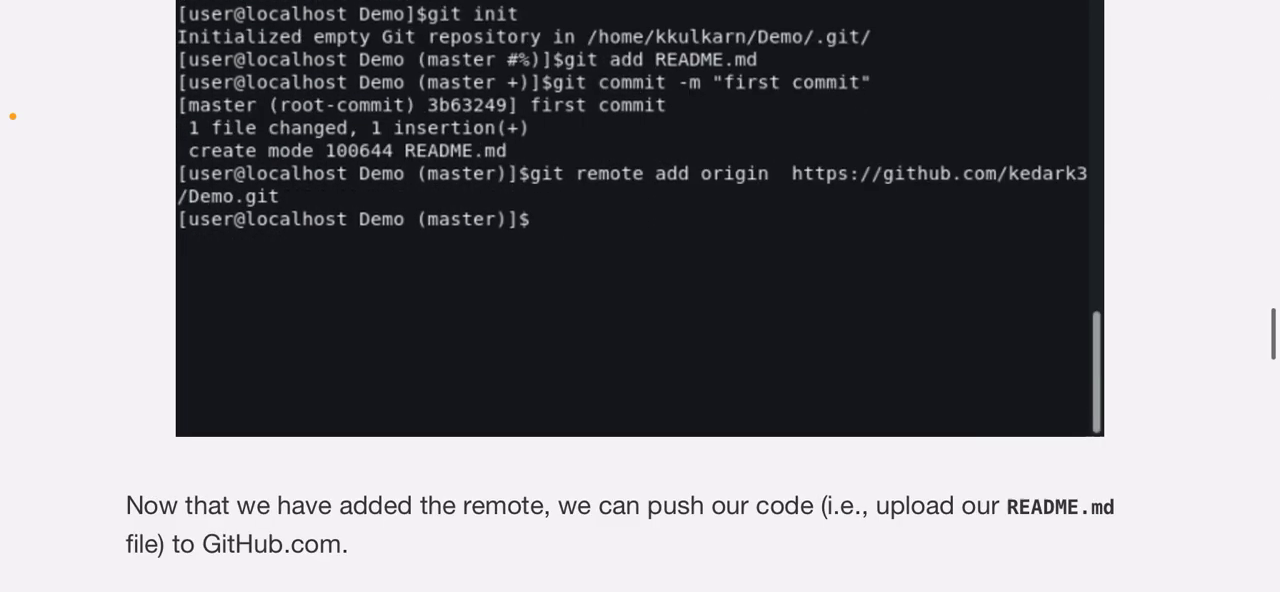
pyautogui.scroll(-3)
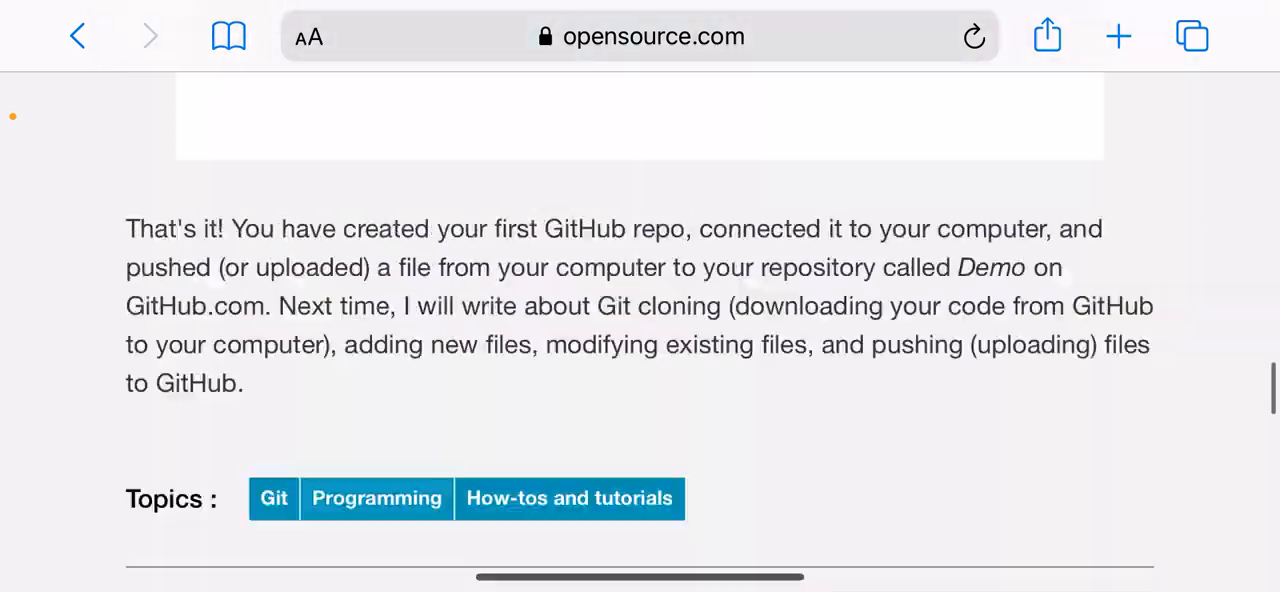
pyautogui.scroll(3)
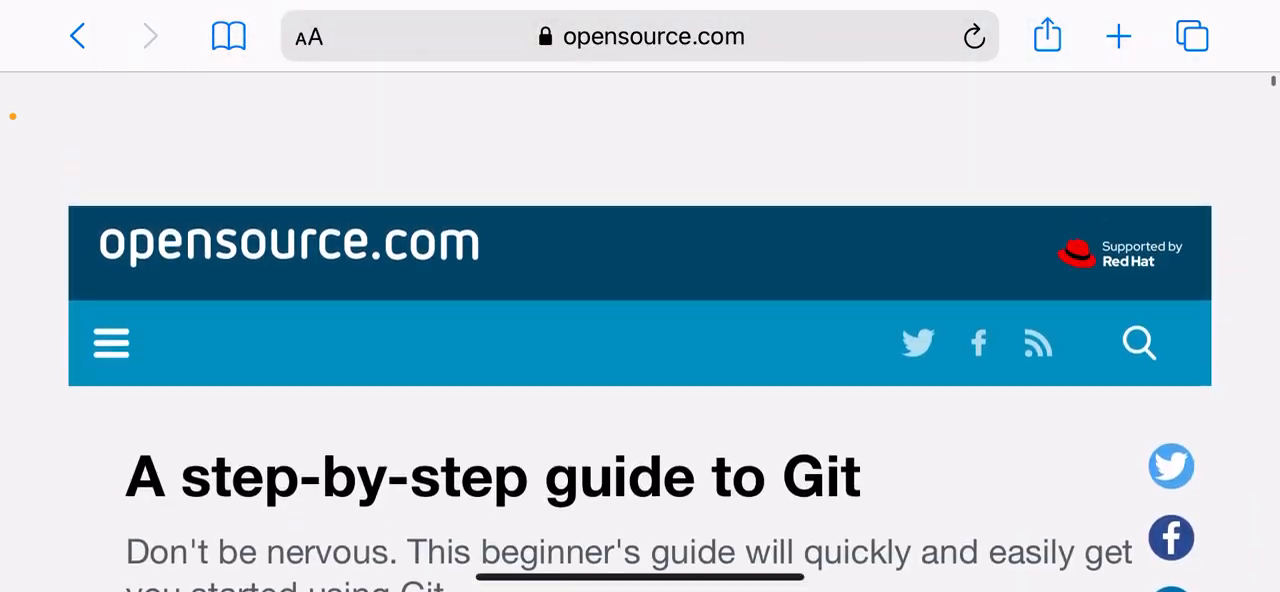
pyautogui.scroll(-3)
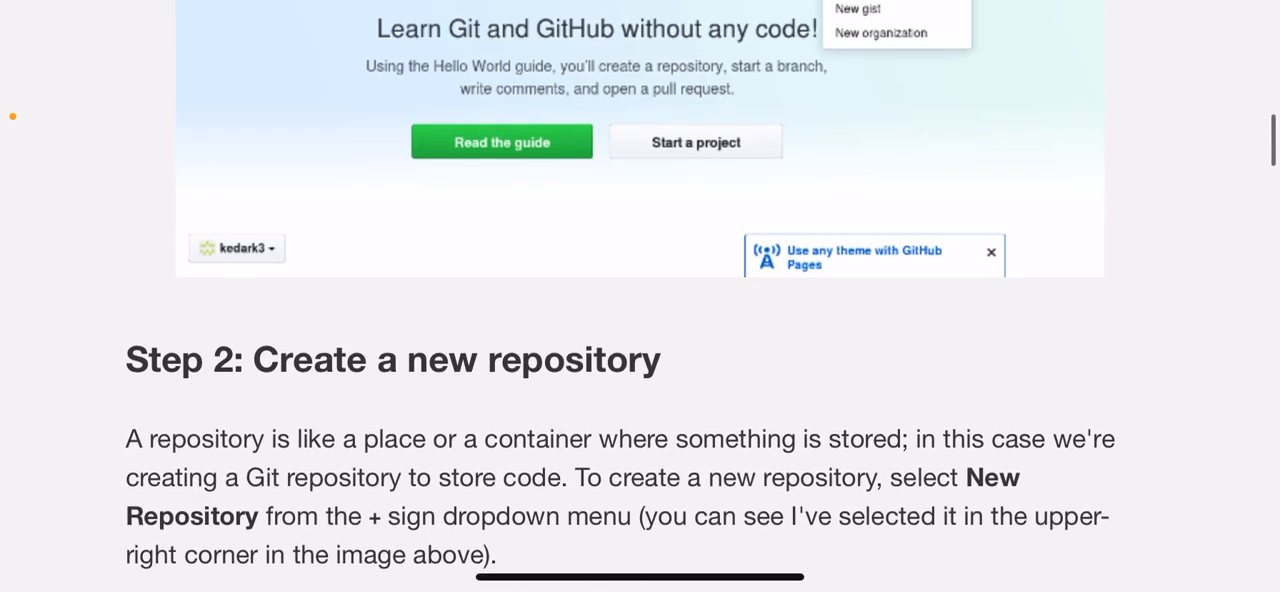
pyautogui.scroll(-3)
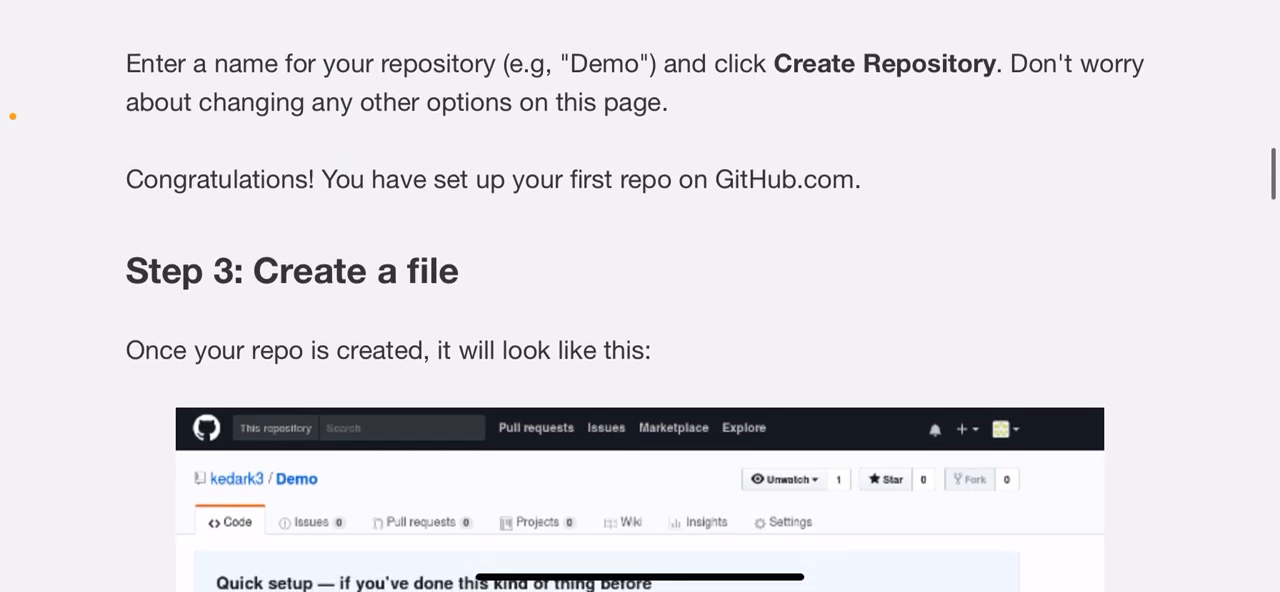
pyautogui.scroll(-3)
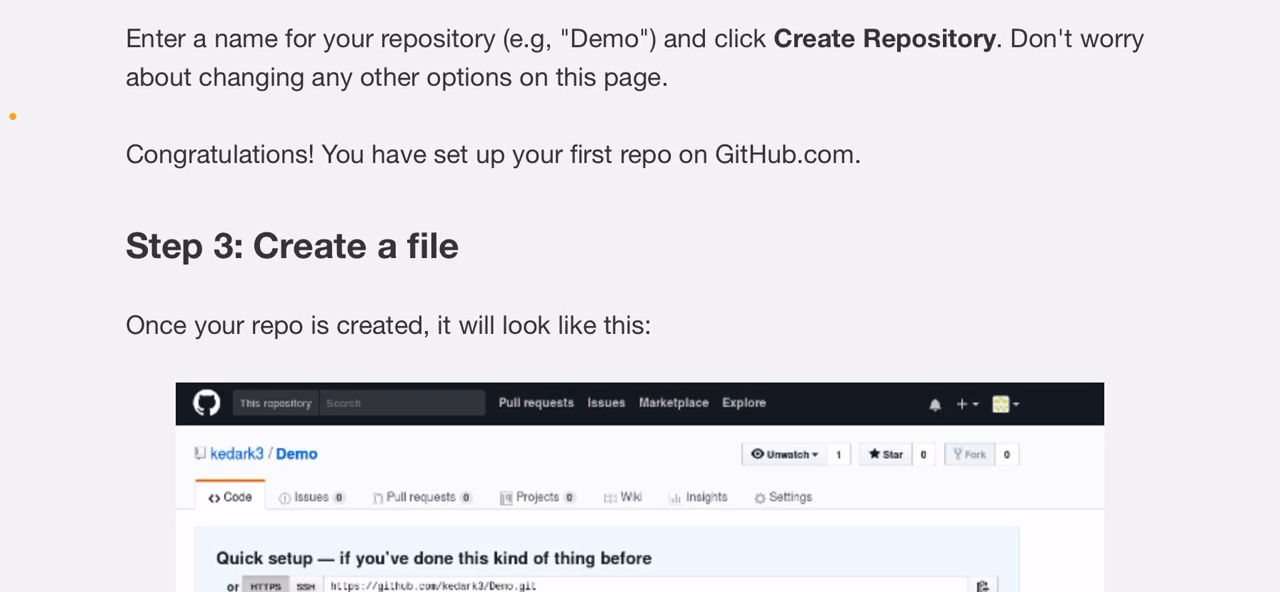
pyautogui.scroll(-3)
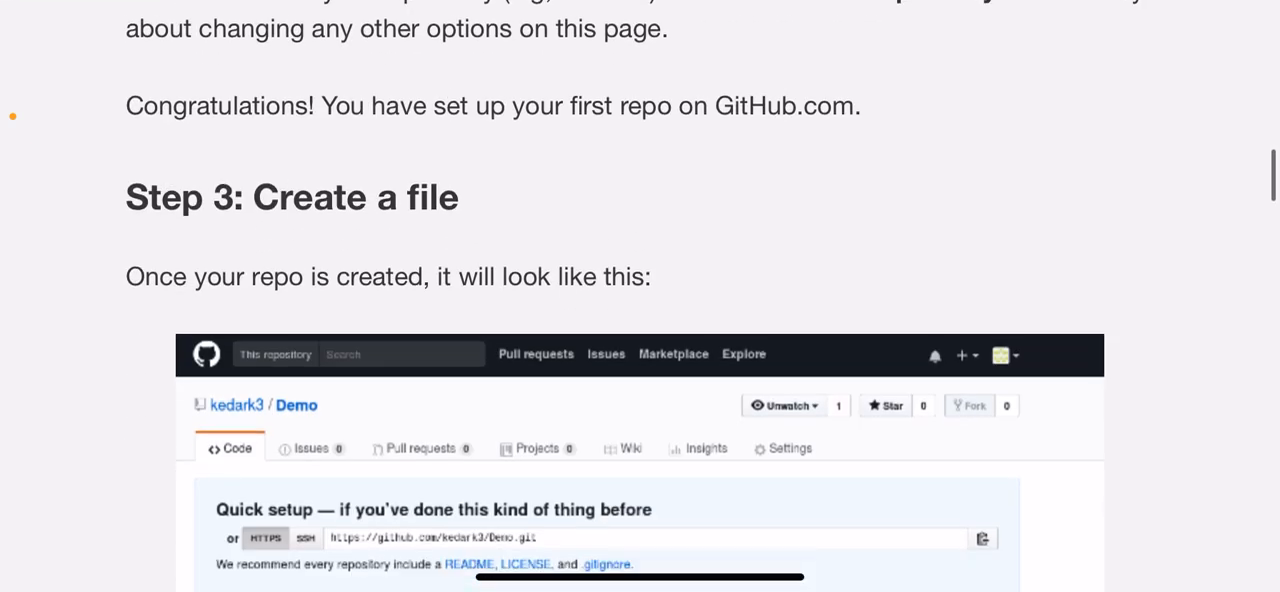
pyautogui.scroll(-3)
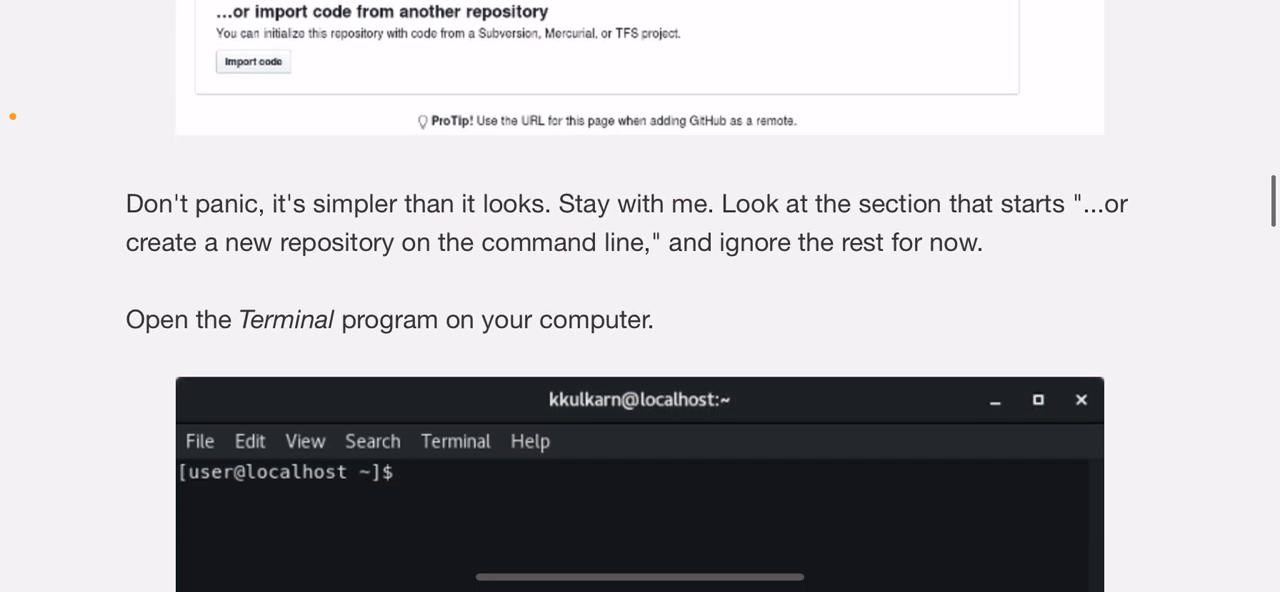
pyautogui.scroll(-3)
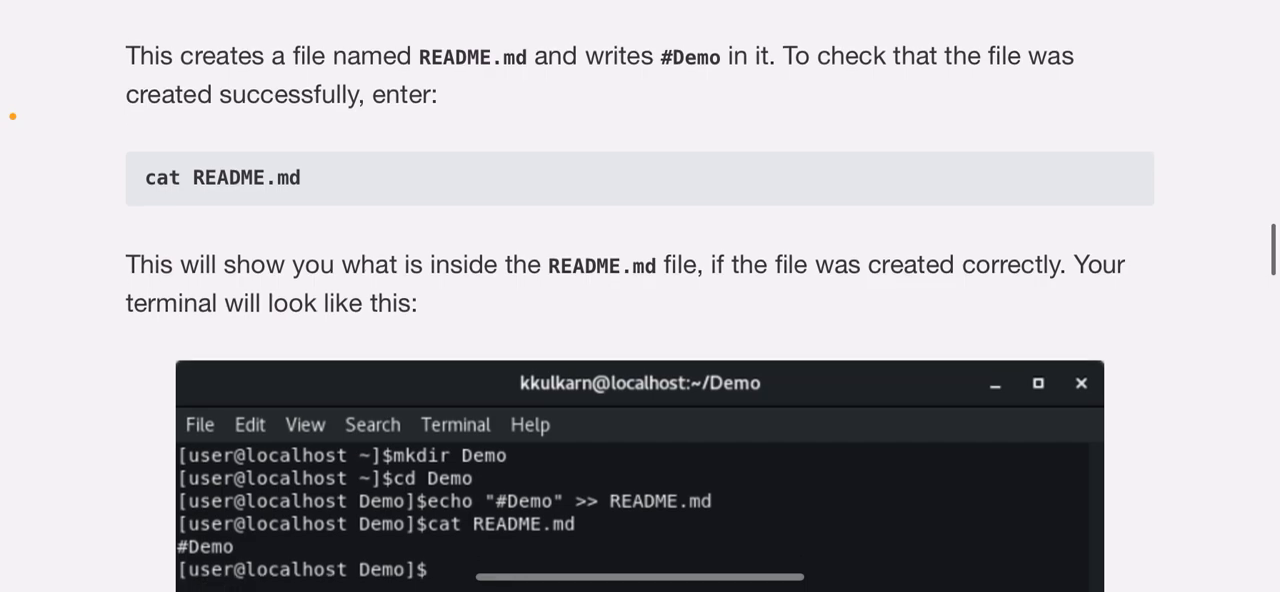
pyautogui.scroll(-3)
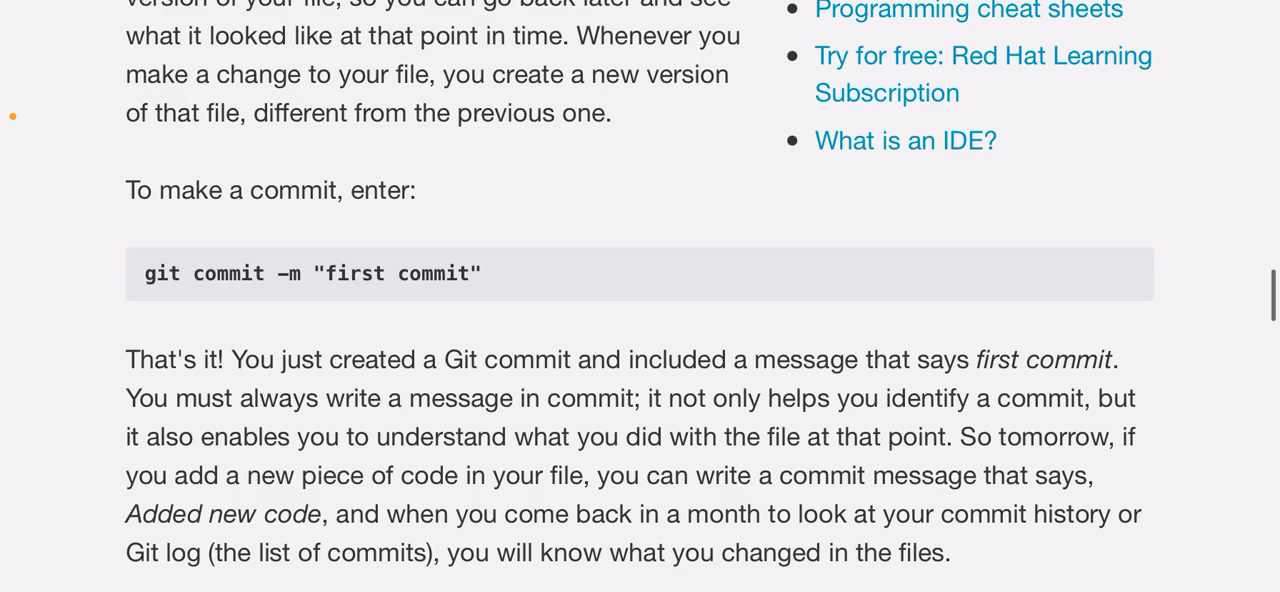
pyautogui.scroll(-3)
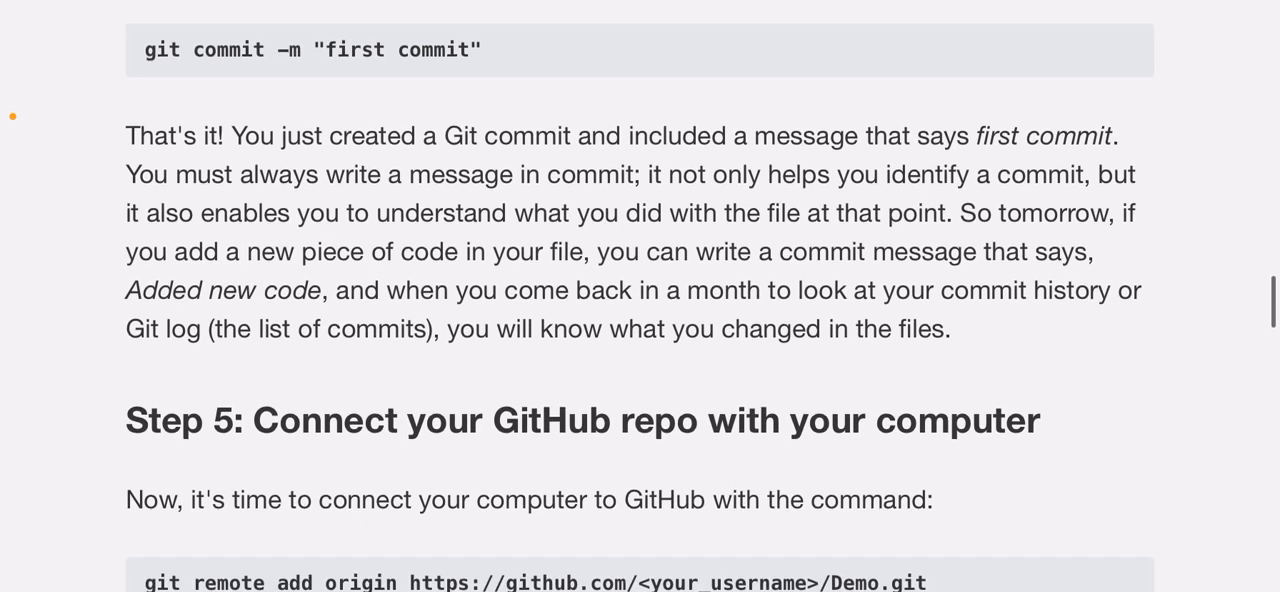
pyautogui.scroll(-3)
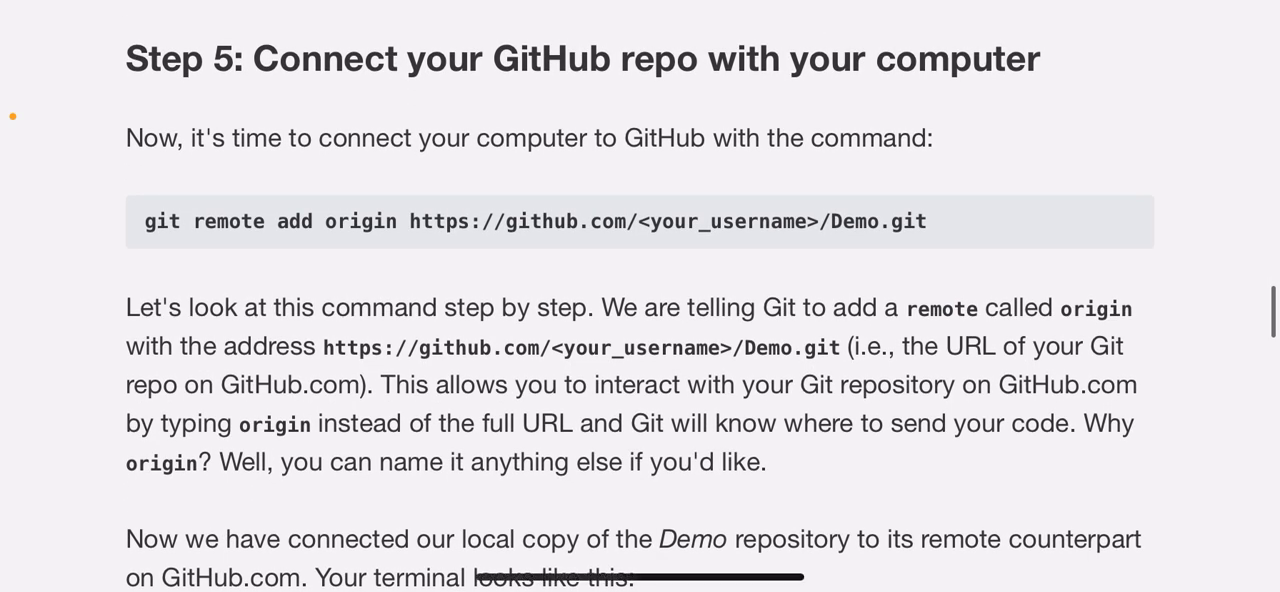
pyautogui.scroll(-3)
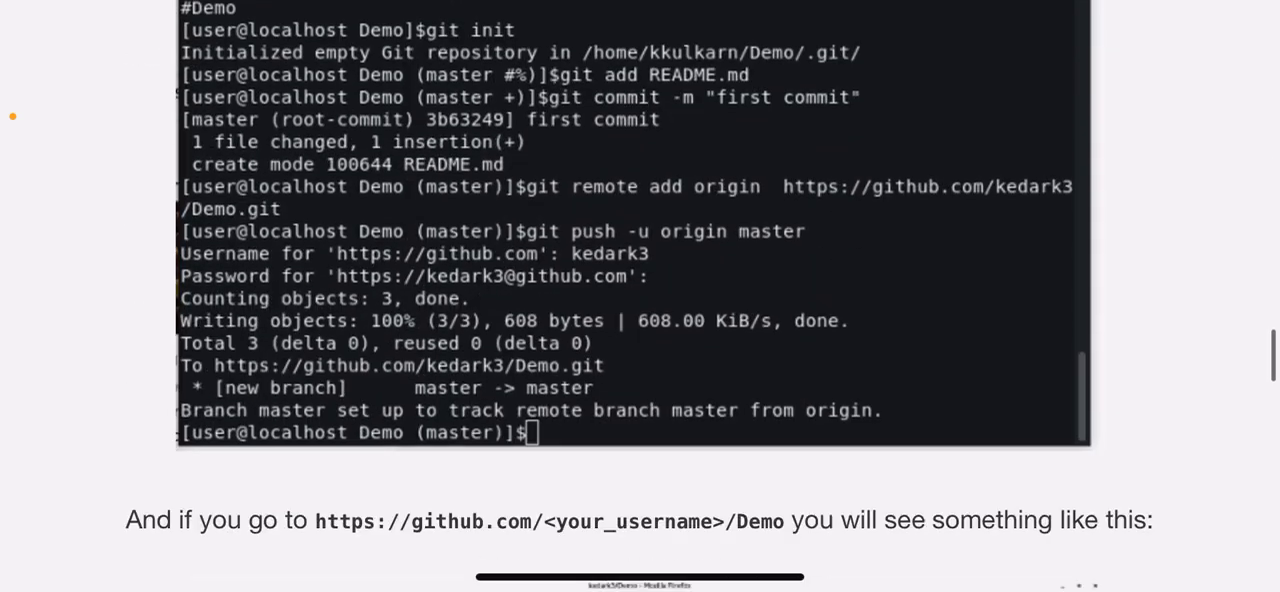
pyautogui.scroll(-3)
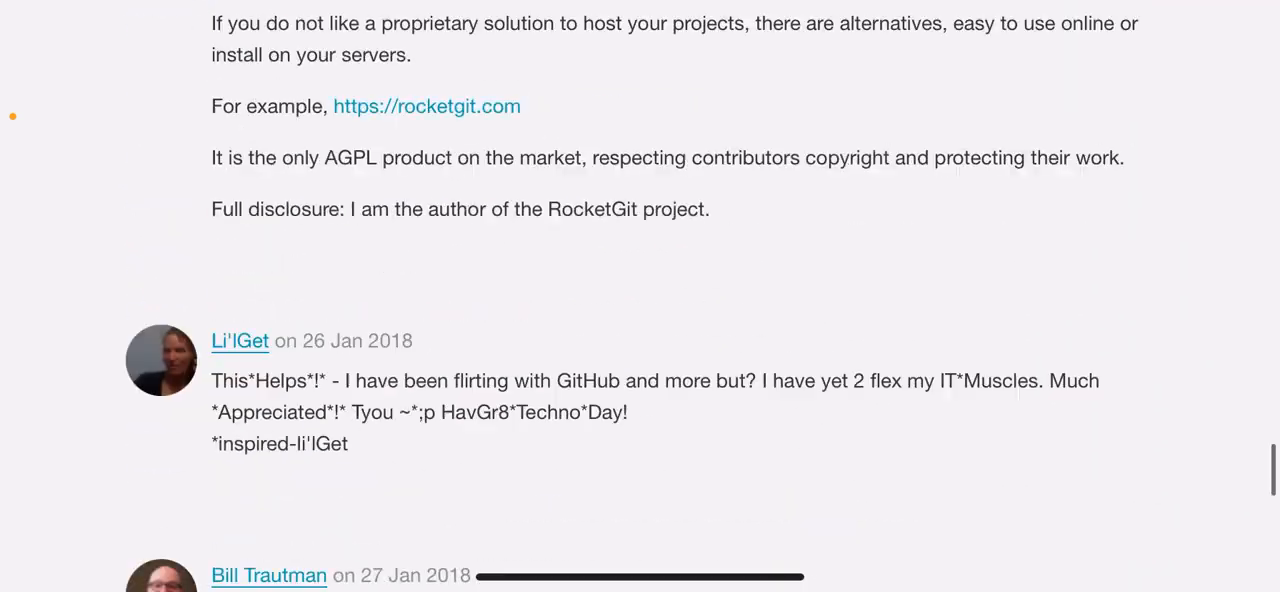
pyautogui.scroll(-3)
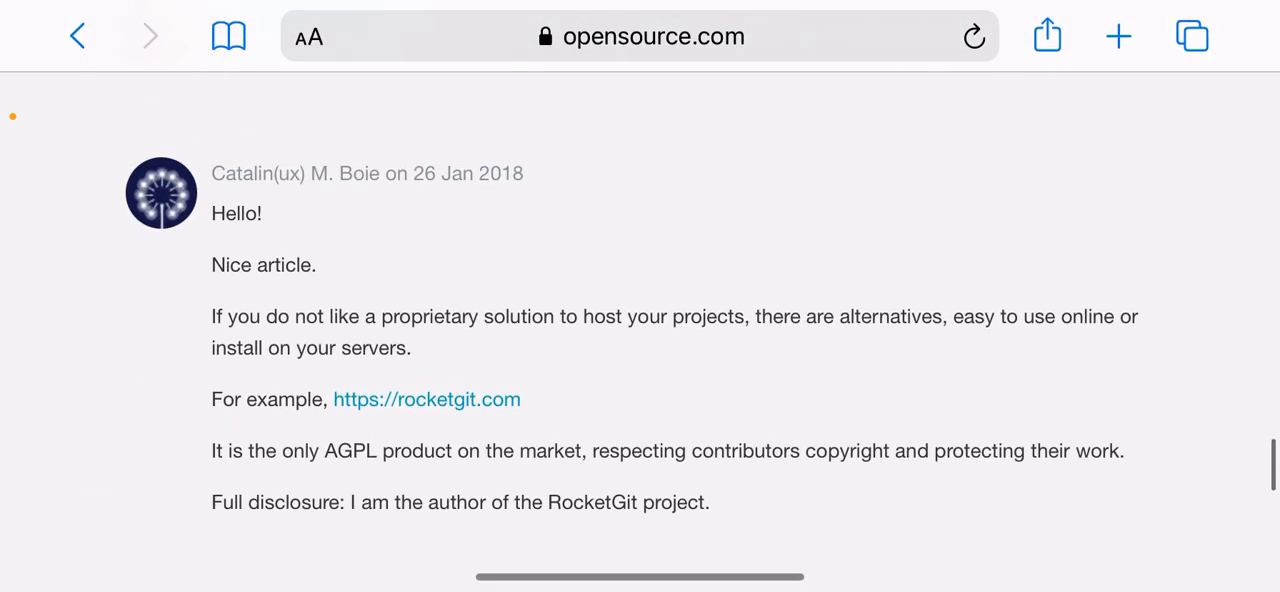
pyautogui.scroll(-3)
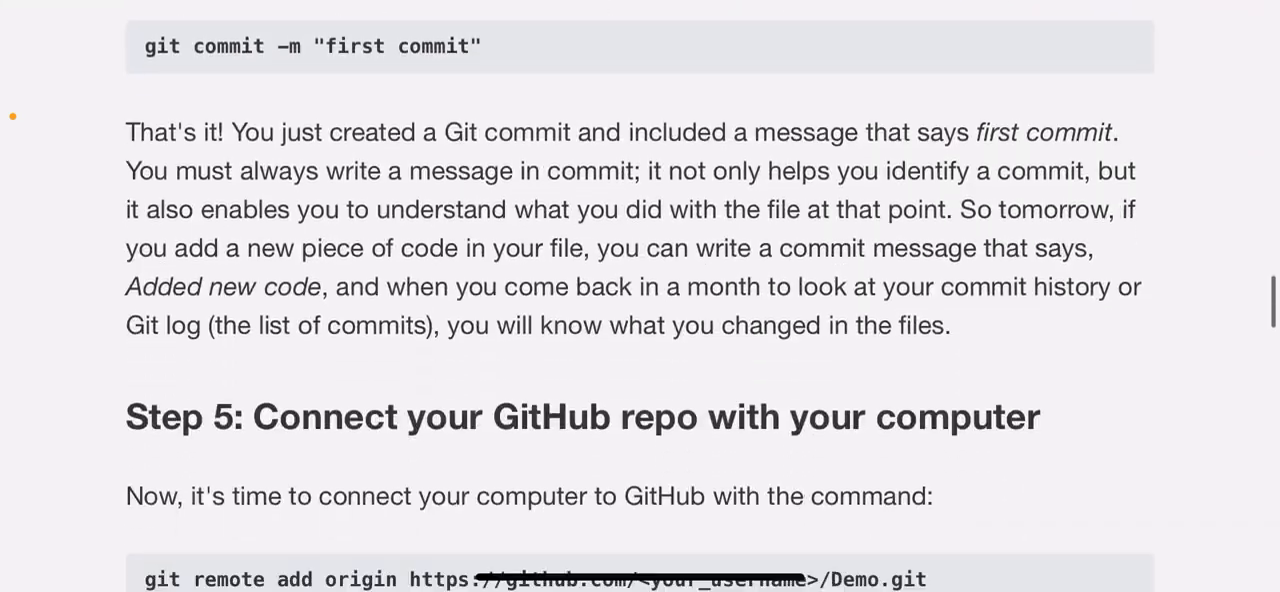
pyautogui.scroll(-3)
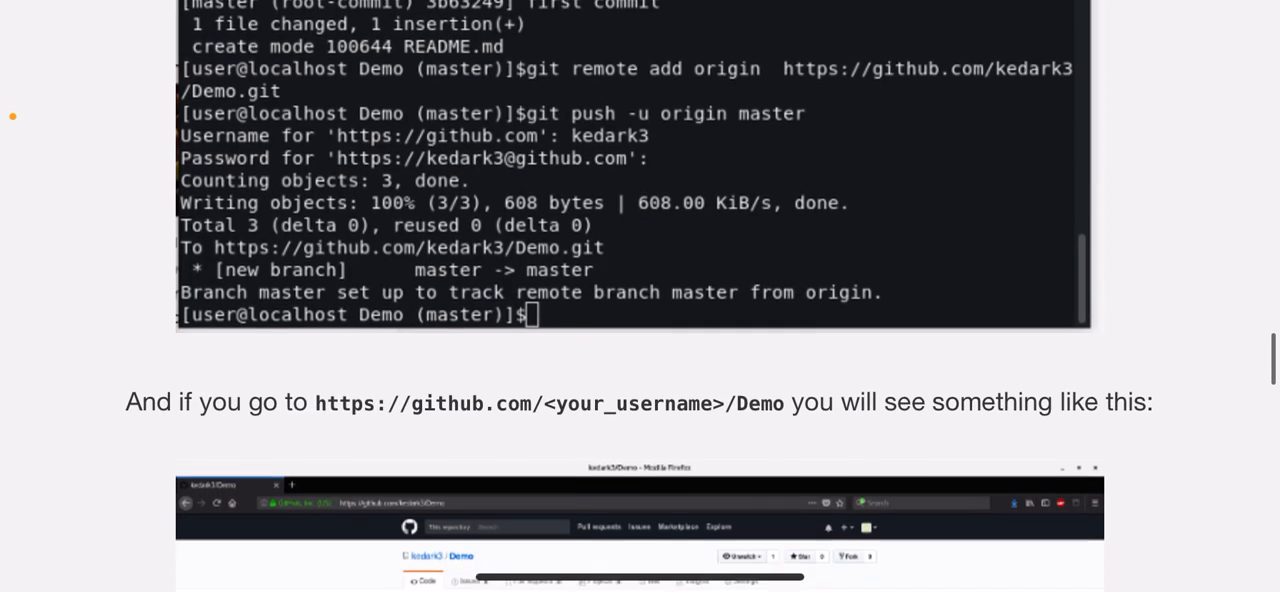
pyautogui.scroll(-3)
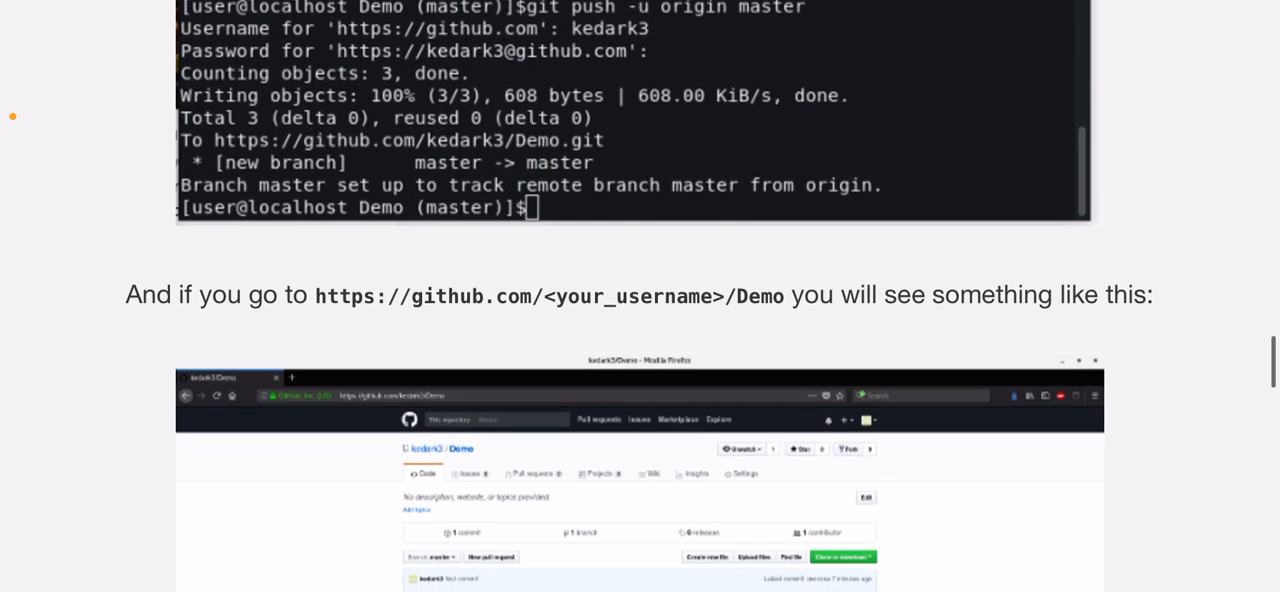